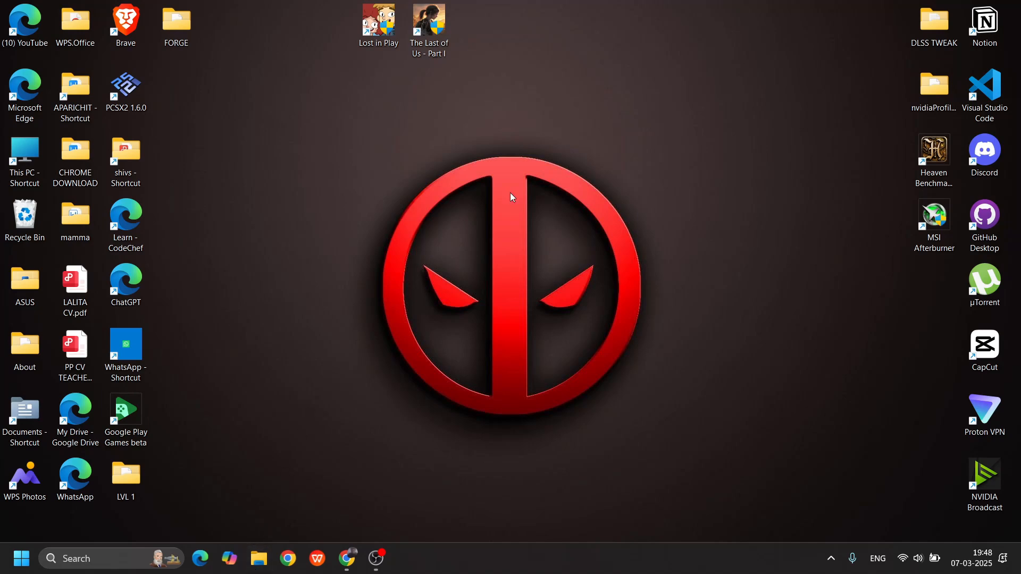
{"action": "mouse_move", "coordinate": [427, 348]}
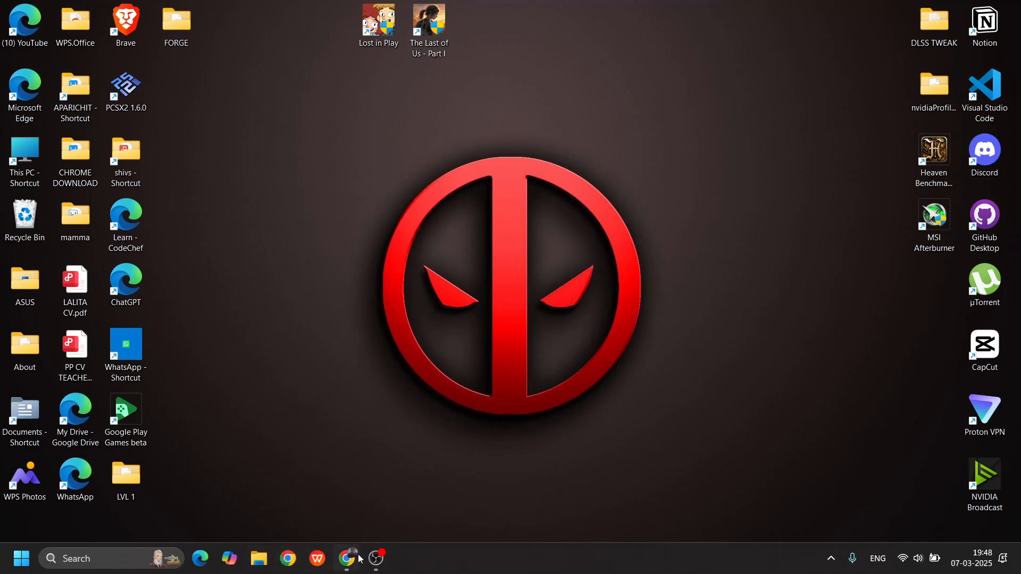
Step: Follow the Nexus Mods 'boost fps for low pc' result to the Last of Us Part I page and its Hot Mods
{"action": "left_click", "coordinate": [429, 19]}
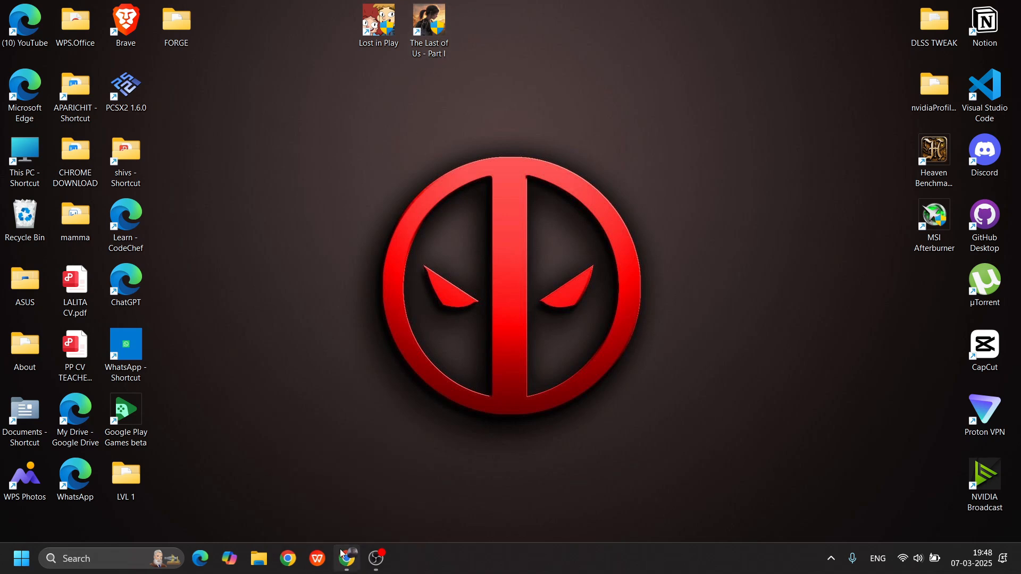
{"action": "left_click", "coordinate": [347, 557]}
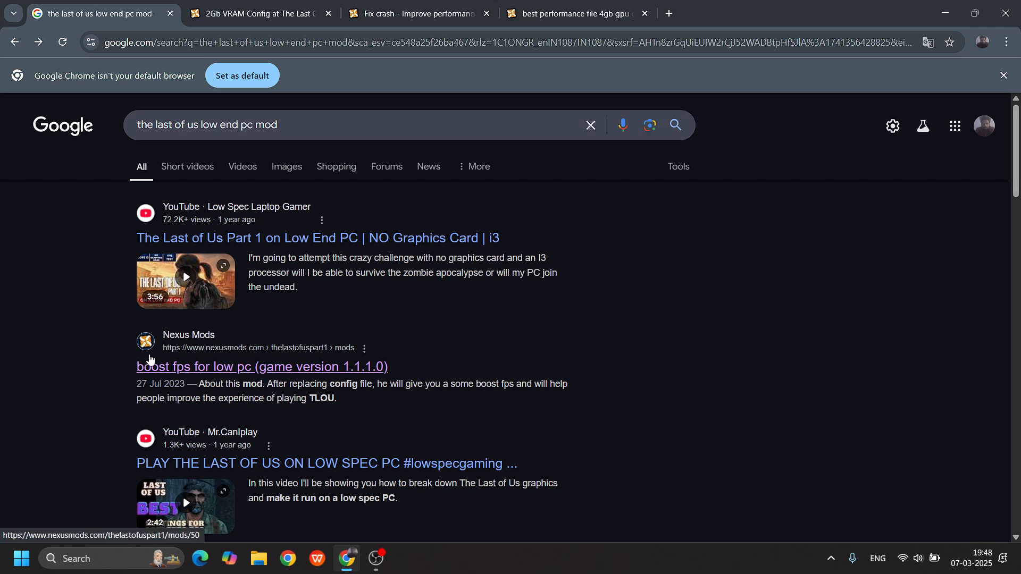
{"action": "mouse_move", "coordinate": [240, 372]}
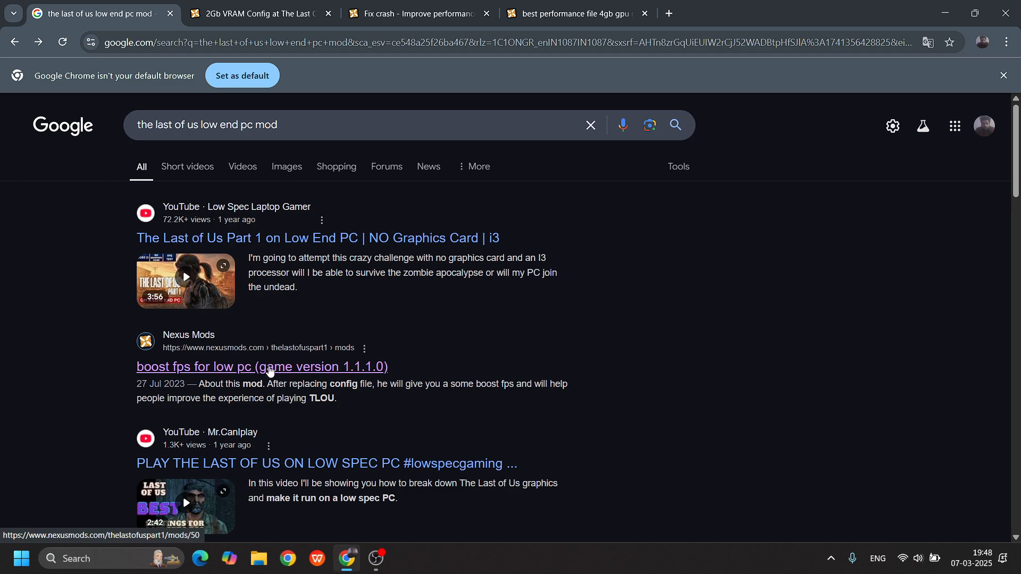
{"action": "left_click", "coordinate": [261, 366]}
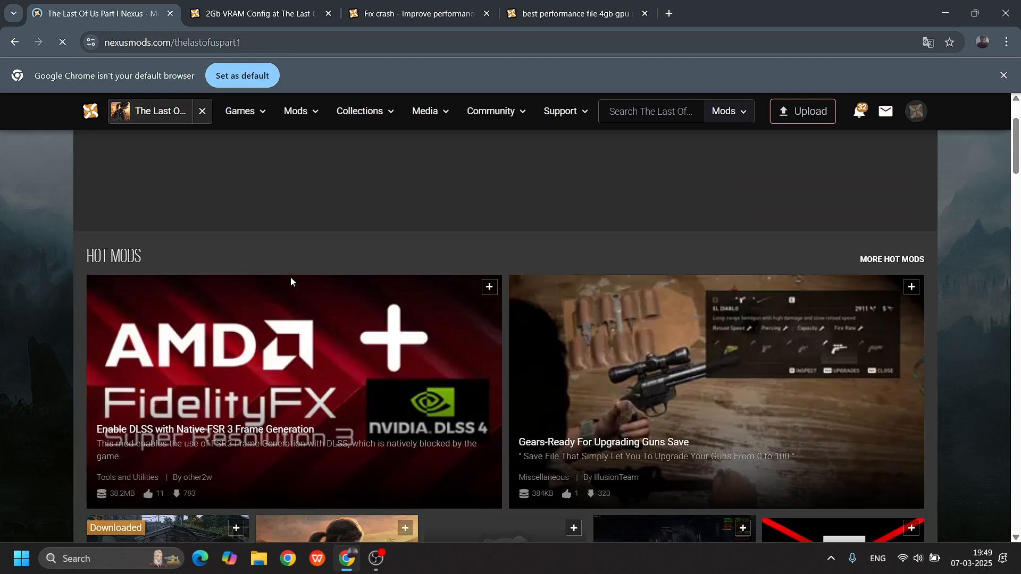
{"action": "scroll", "scroll_direction": "down", "scroll_amount": 3}
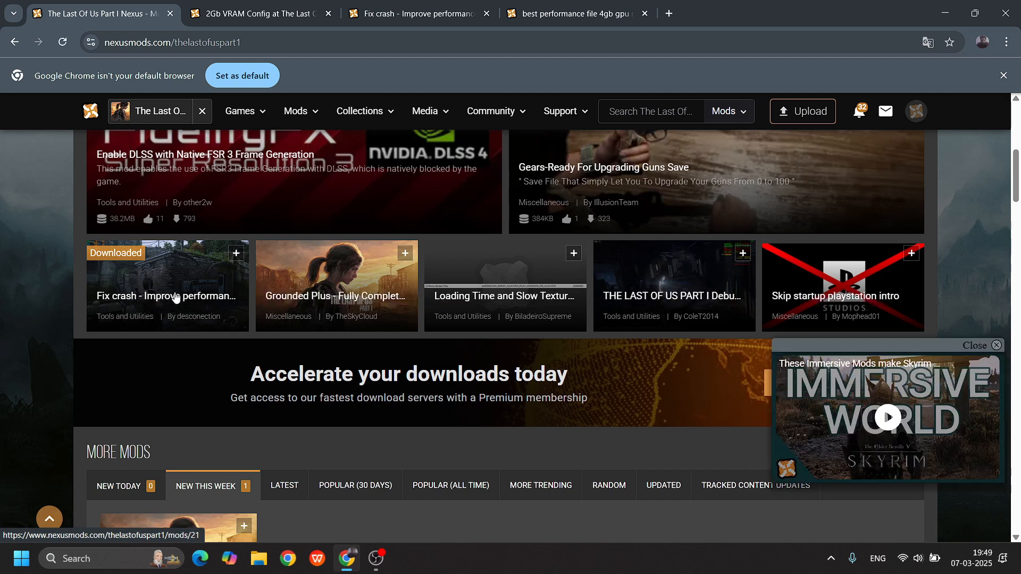
Step: Review the Fix Crash Vulkan mod's description and setup steps
{"action": "left_click", "coordinate": [416, 13]}
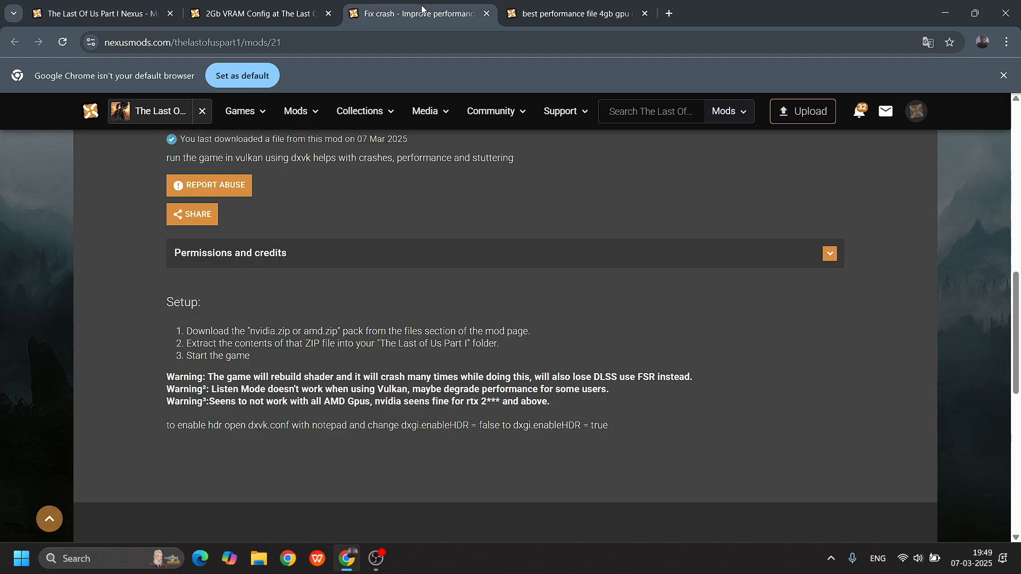
{"action": "scroll", "scroll_direction": "up", "scroll_amount": 3}
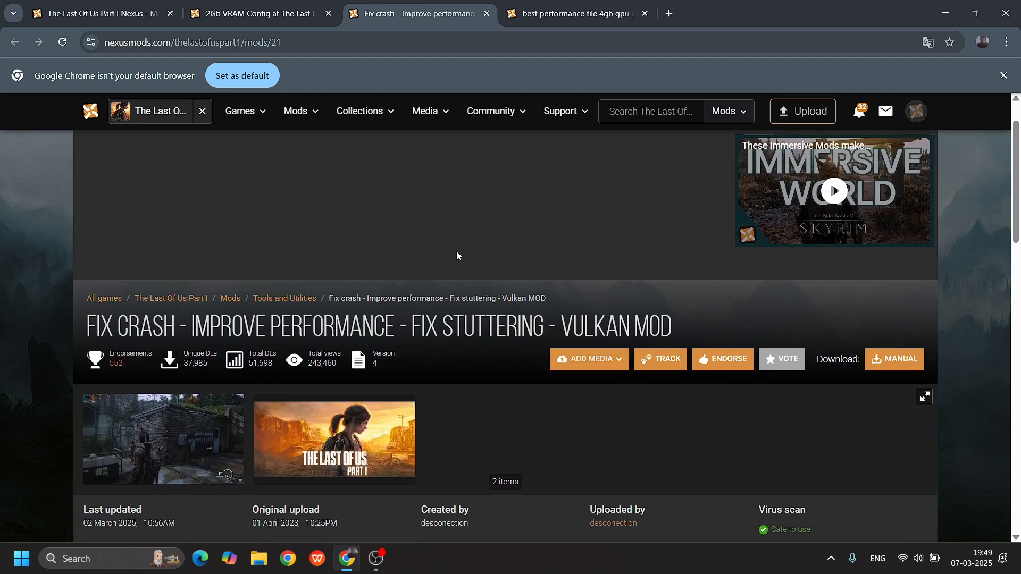
{"action": "scroll", "scroll_direction": "down", "scroll_amount": 3}
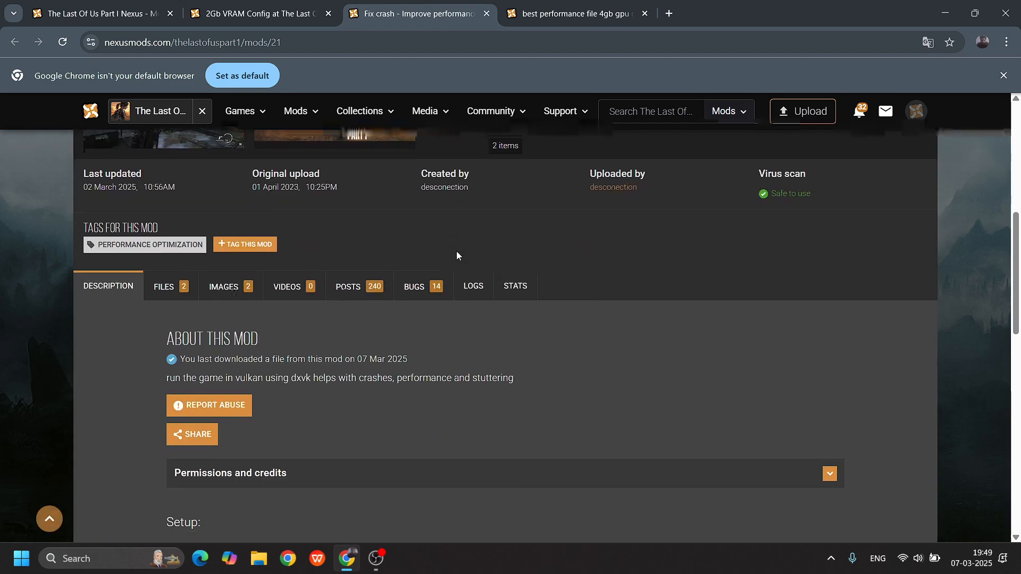
{"action": "scroll", "scroll_direction": "down", "scroll_amount": 3}
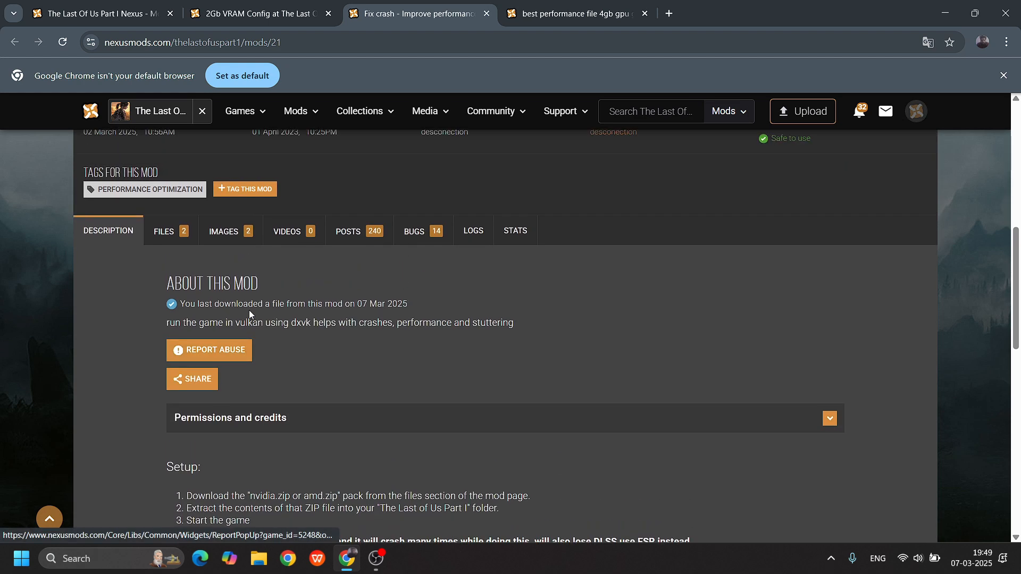
{"action": "scroll", "scroll_direction": "down", "scroll_amount": 3}
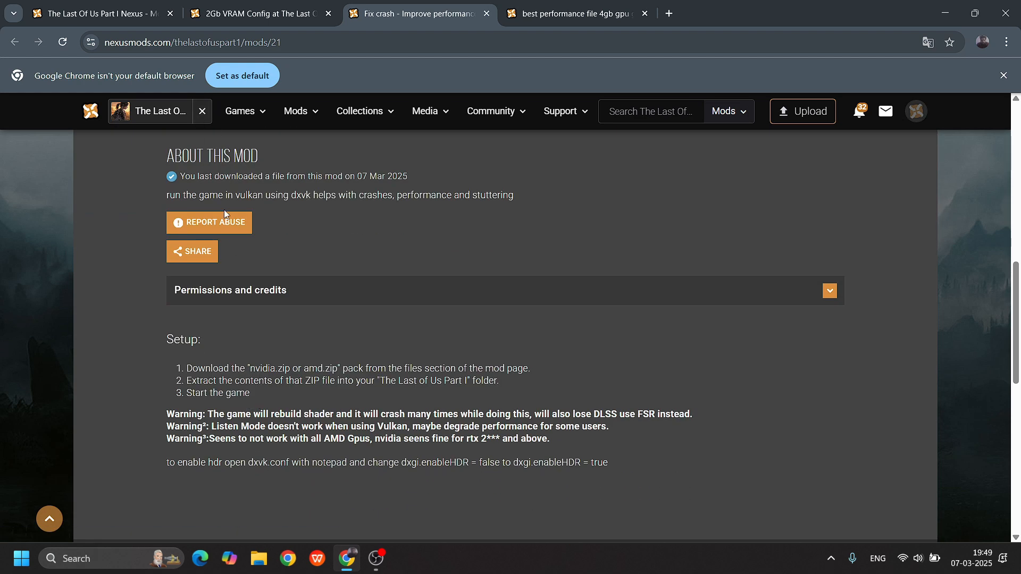
Step: Show the mod's Files list with its AMD and NVIDIA New Version downloads
{"action": "left_click", "coordinate": [164, 219]}
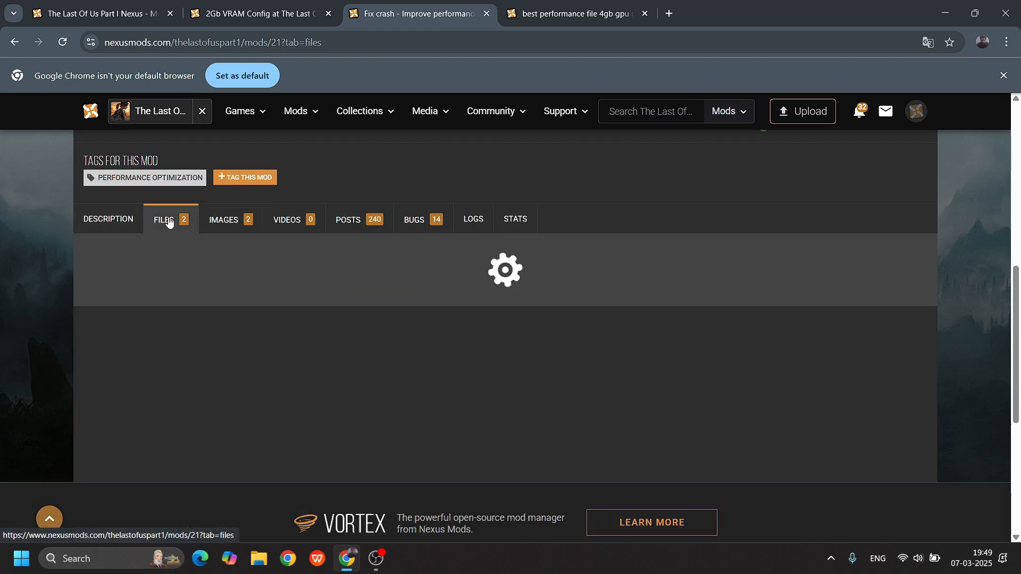
{"action": "left_click", "coordinate": [164, 219]}
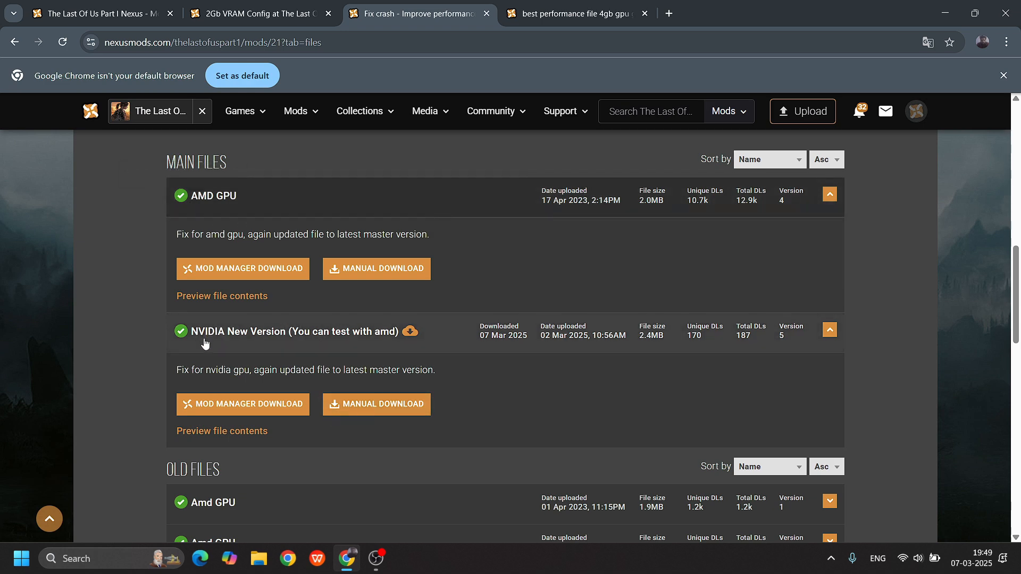
{"action": "mouse_move", "coordinate": [391, 342]}
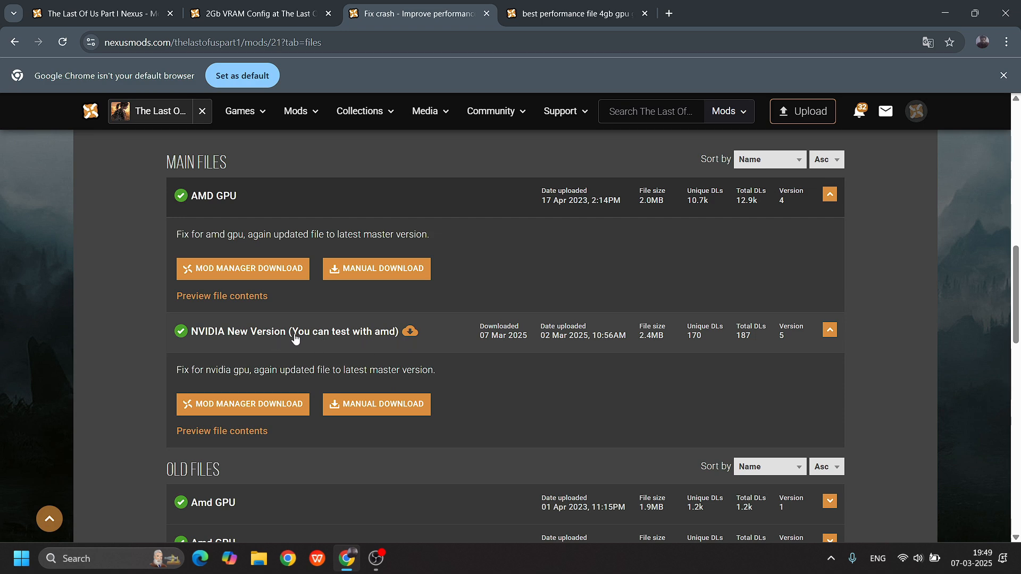
{"action": "mouse_move", "coordinate": [368, 340]}
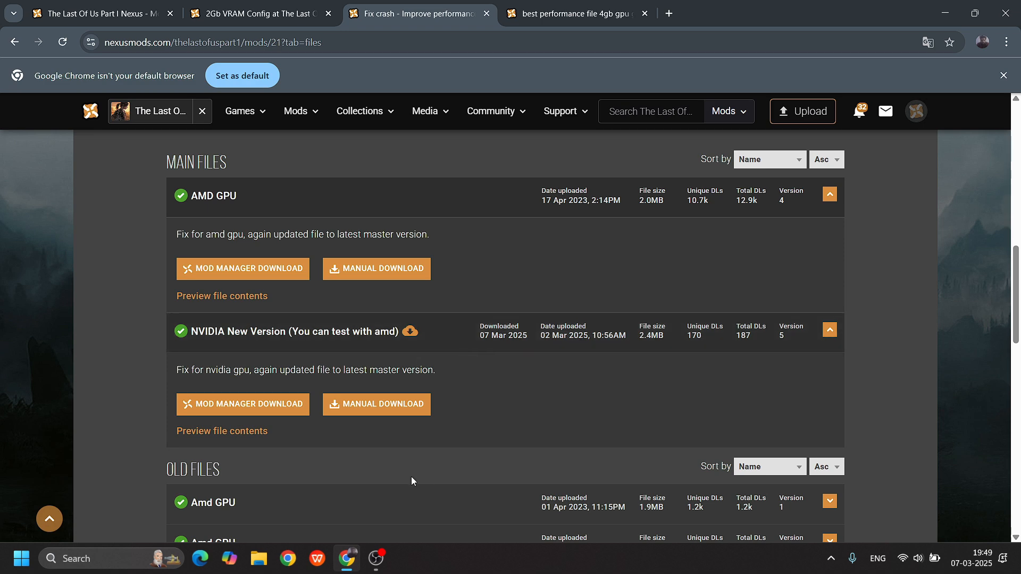
{"action": "scroll", "scroll_direction": "down", "scroll_amount": 3}
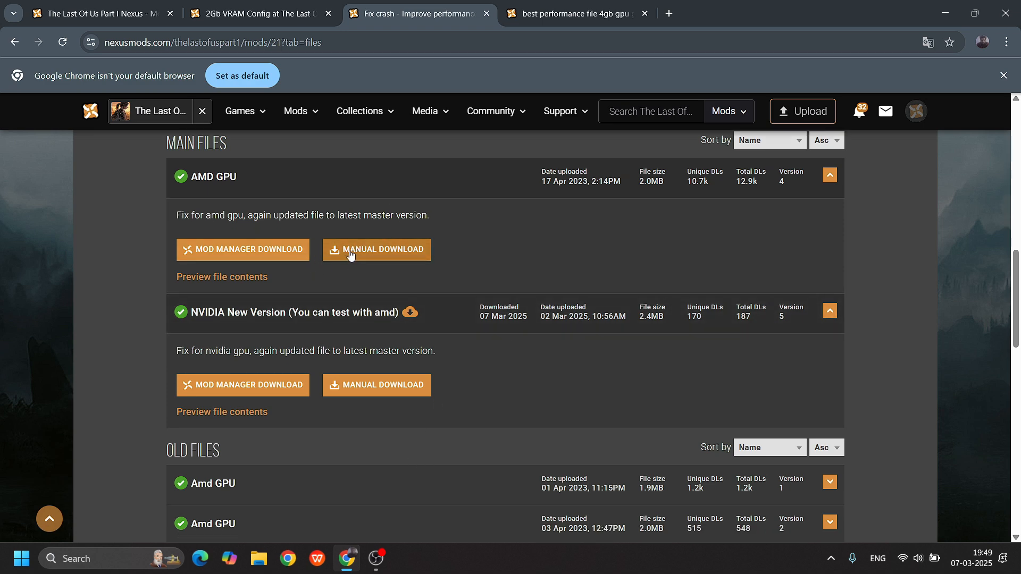
{"action": "mouse_move", "coordinate": [373, 378]}
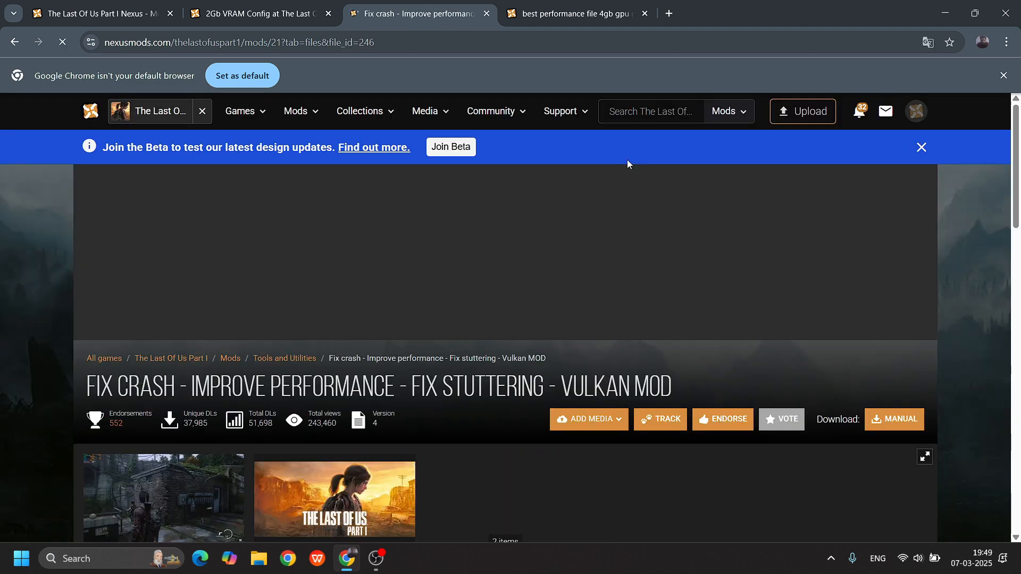
Step: Start the free slow download of the 2.4MB NVIDIA New Version archive and check it in Chrome's downloads
{"action": "left_click", "coordinate": [893, 419]}
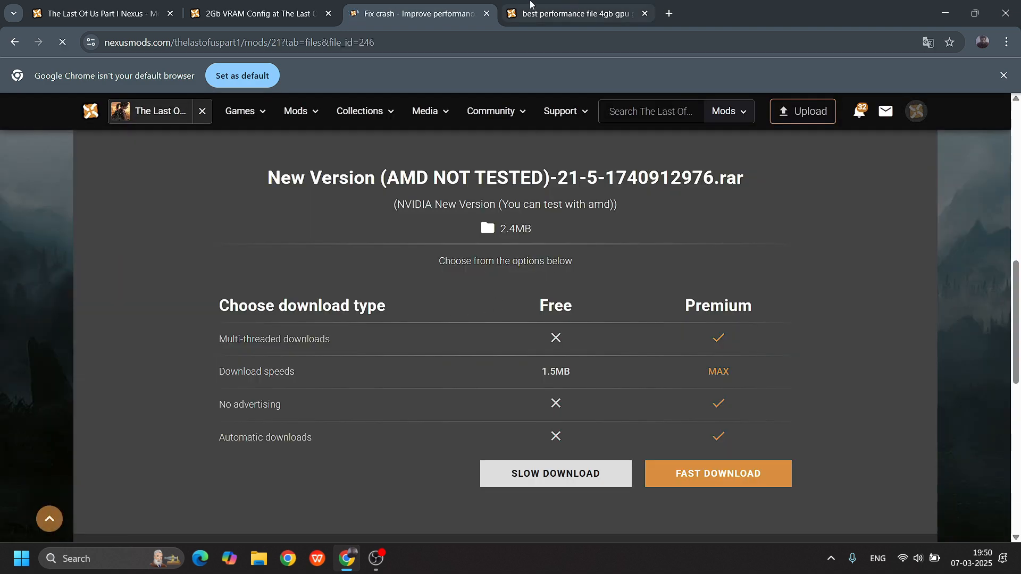
{"action": "left_click", "coordinate": [555, 474]}
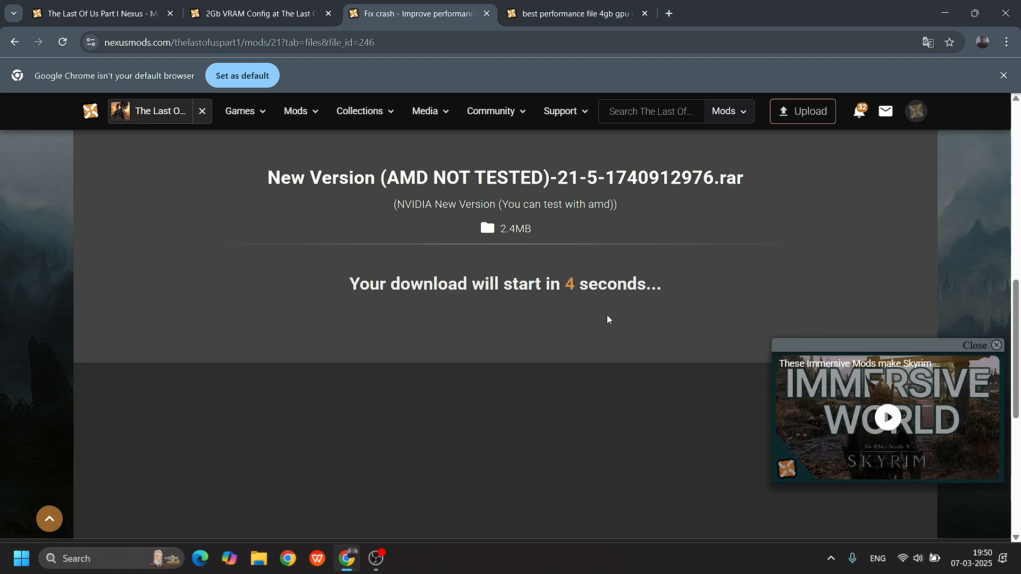
{"action": "mouse_move", "coordinate": [664, 132]}
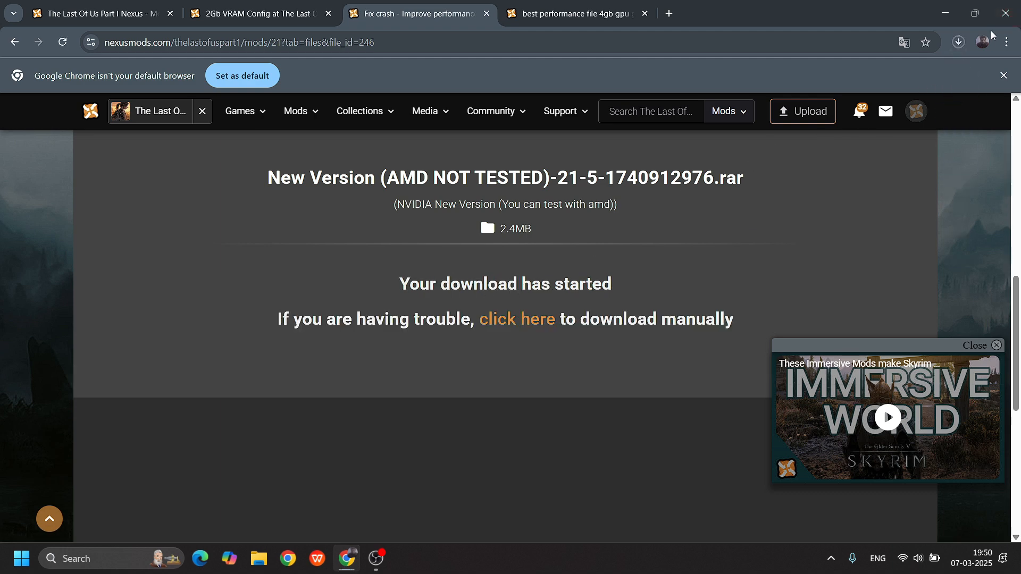
{"action": "left_click", "coordinate": [958, 42]}
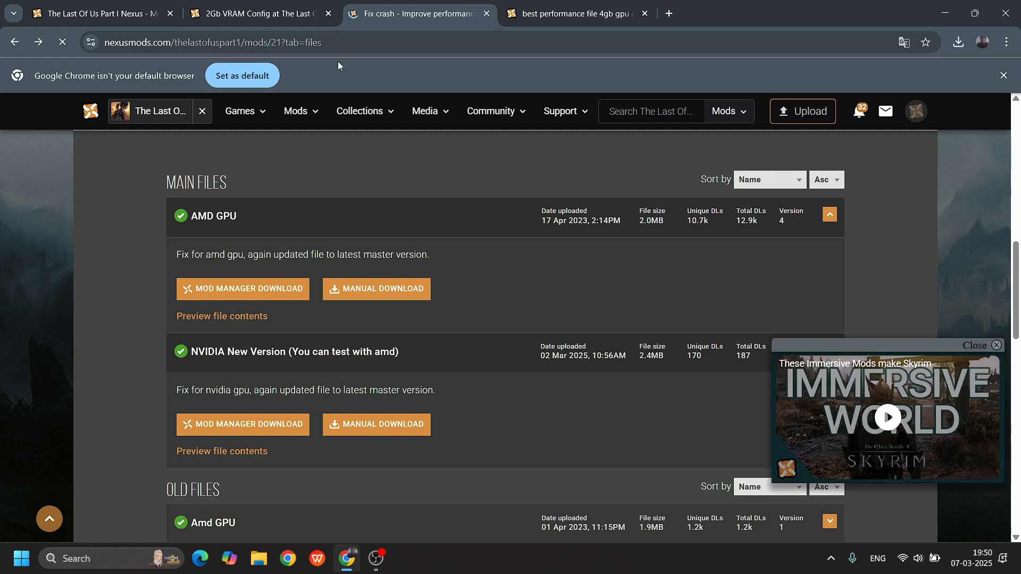
{"action": "mouse_move", "coordinate": [270, 16]}
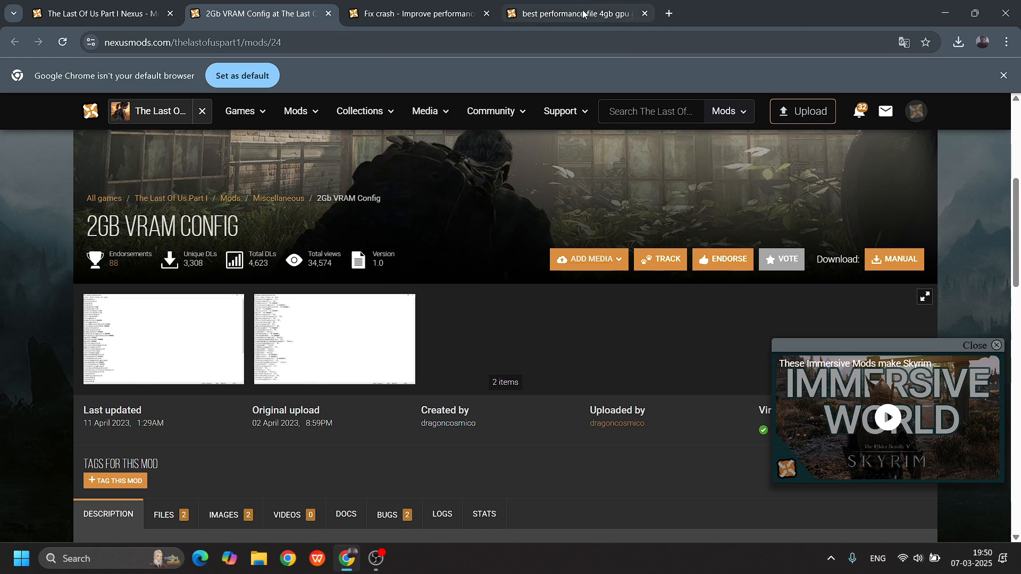
{"action": "mouse_move", "coordinate": [585, 14]}
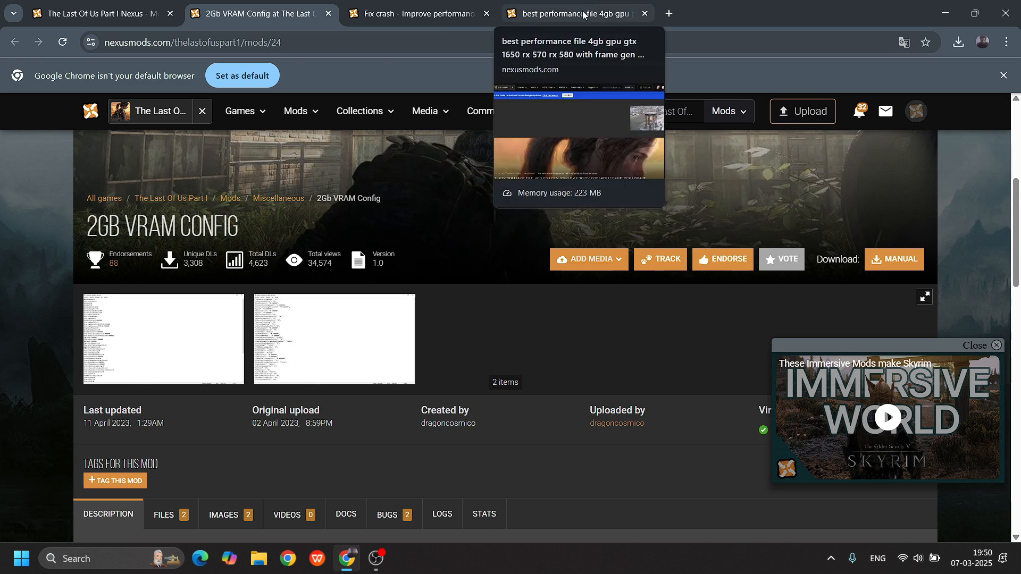
{"action": "mouse_move", "coordinate": [281, 168]}
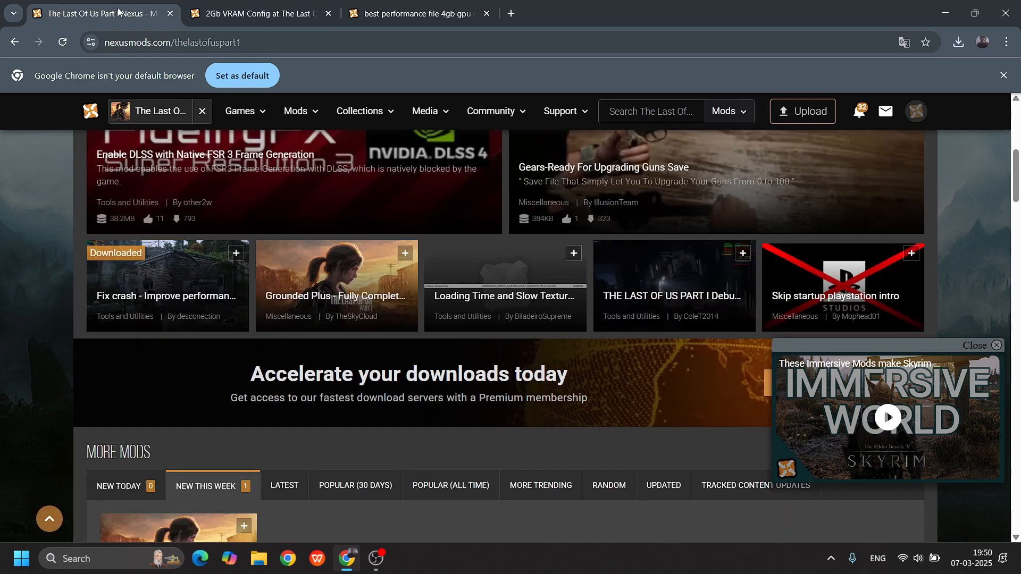
{"action": "mouse_move", "coordinate": [282, 400]}
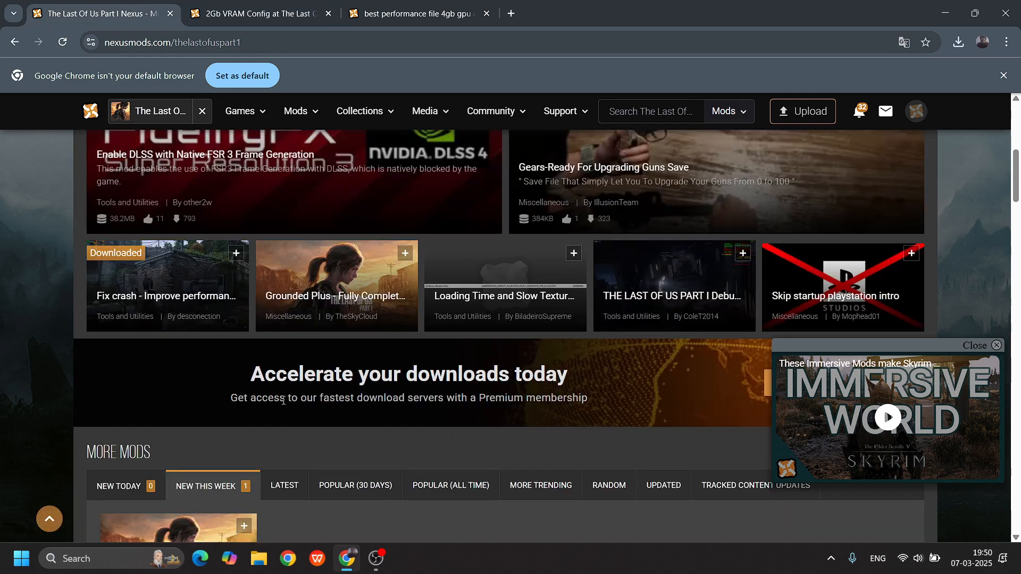
Step: Switch the game page to random mods and go to page 2 to locate the 2Gb VRAM Config tile
{"action": "left_click", "coordinate": [450, 485]}
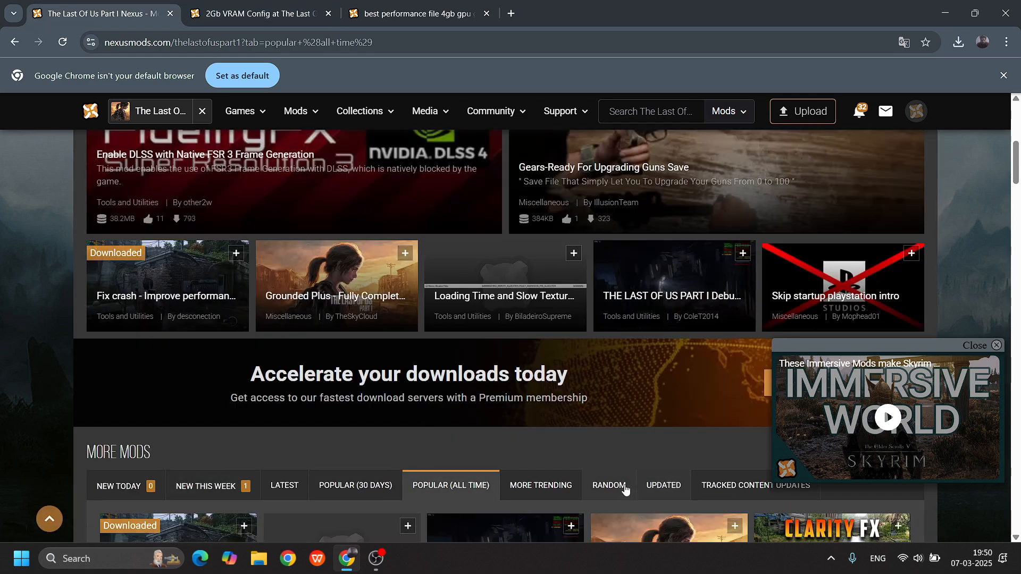
{"action": "left_click", "coordinate": [609, 485]}
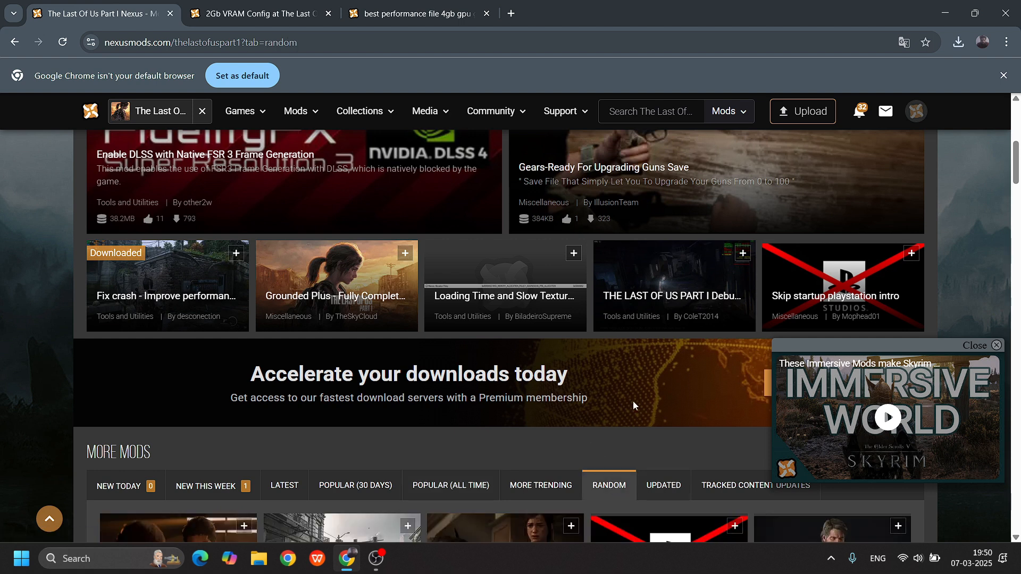
{"action": "scroll", "scroll_direction": "down", "scroll_amount": 3}
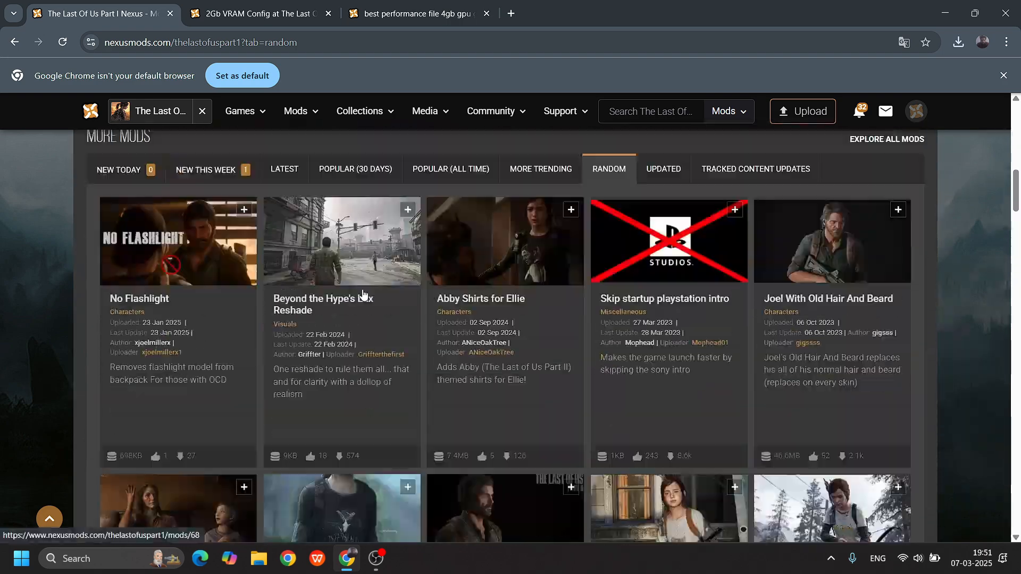
{"action": "scroll", "scroll_direction": "down", "scroll_amount": 3}
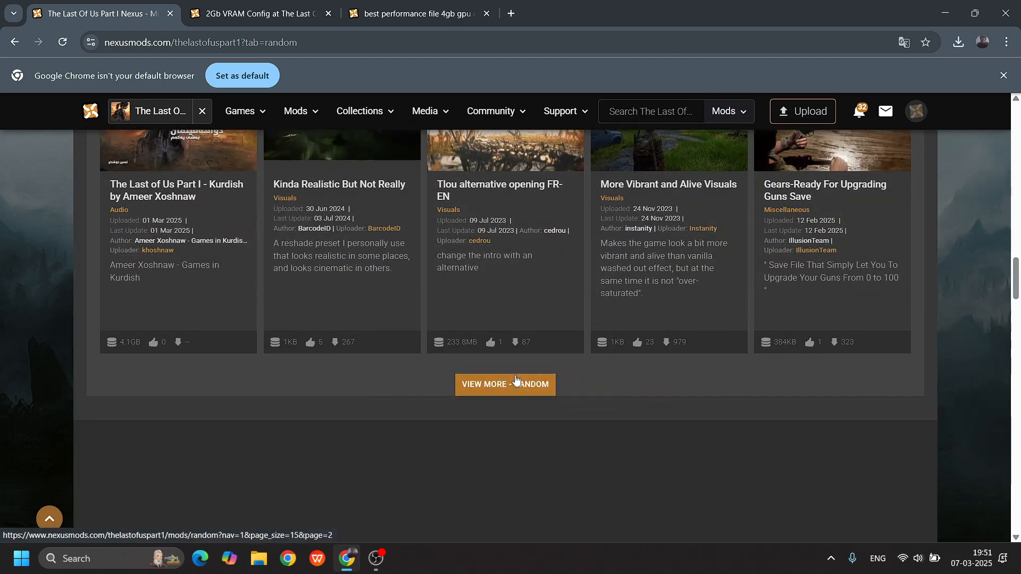
{"action": "left_click", "coordinate": [505, 385]}
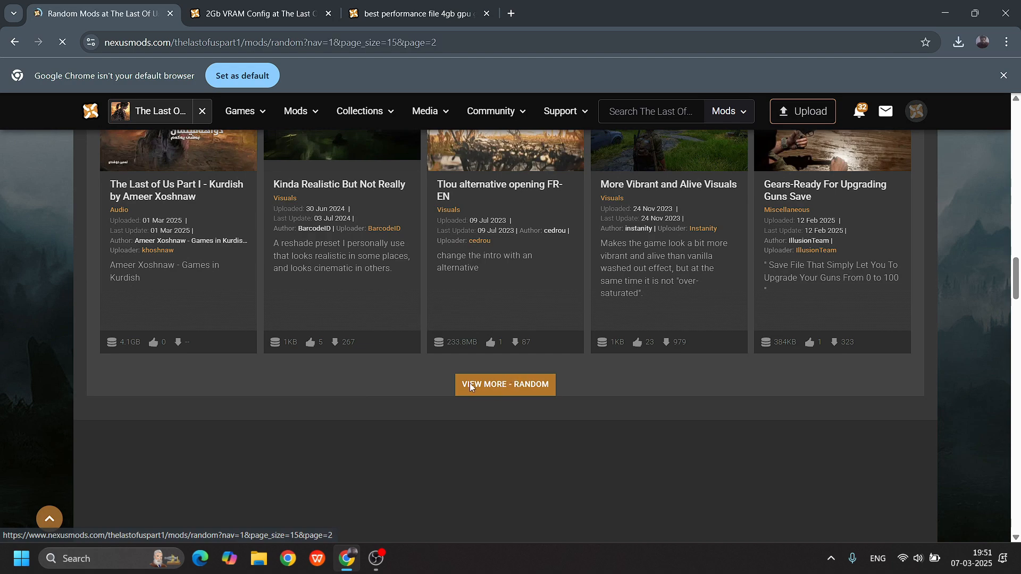
{"action": "left_click", "coordinate": [505, 385]}
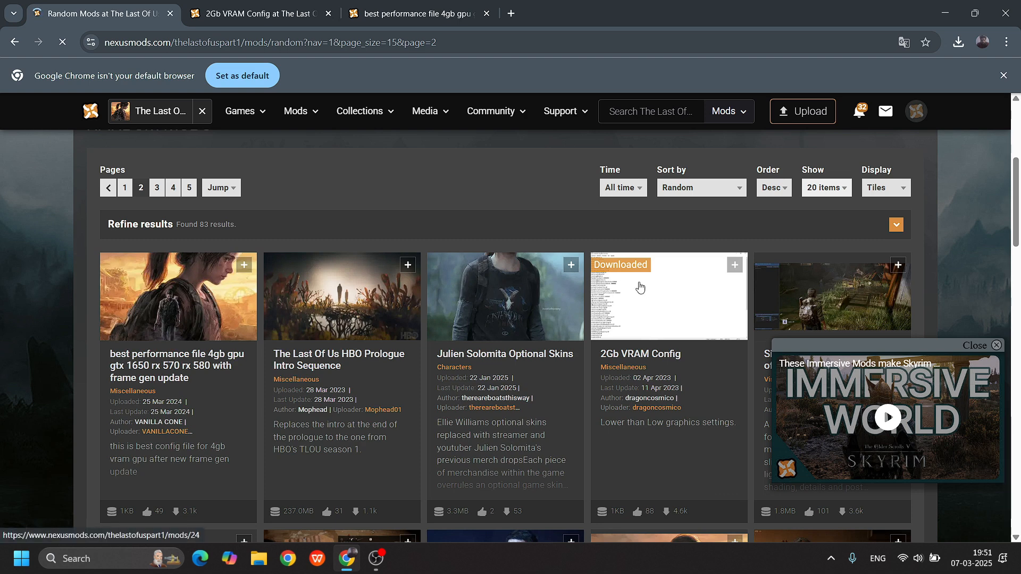
{"action": "mouse_move", "coordinate": [644, 279]}
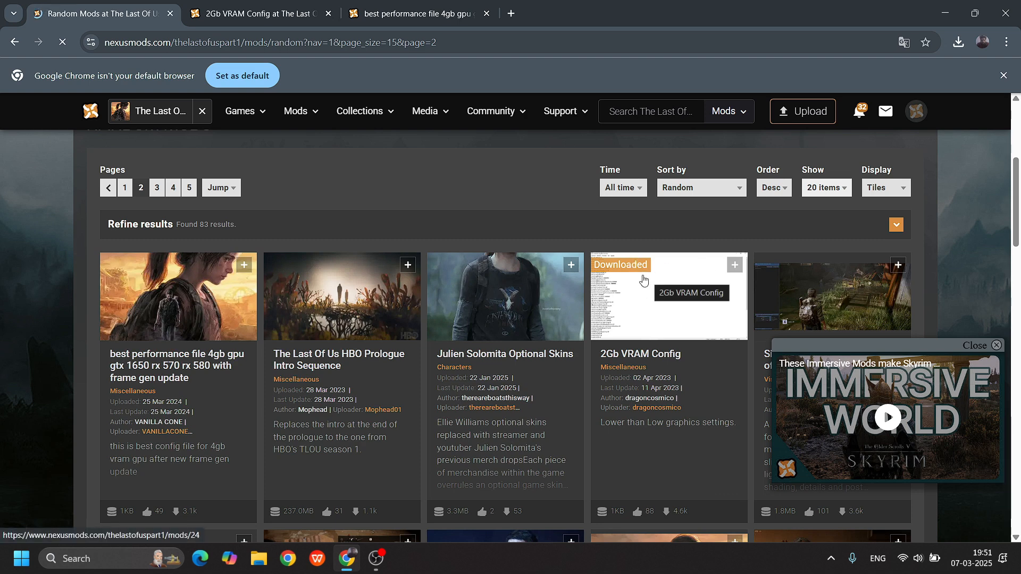
Step: From the 2Gb VRAM Config mod's Files list, manually download the Confiig files archive
{"action": "left_click", "coordinate": [668, 295]}
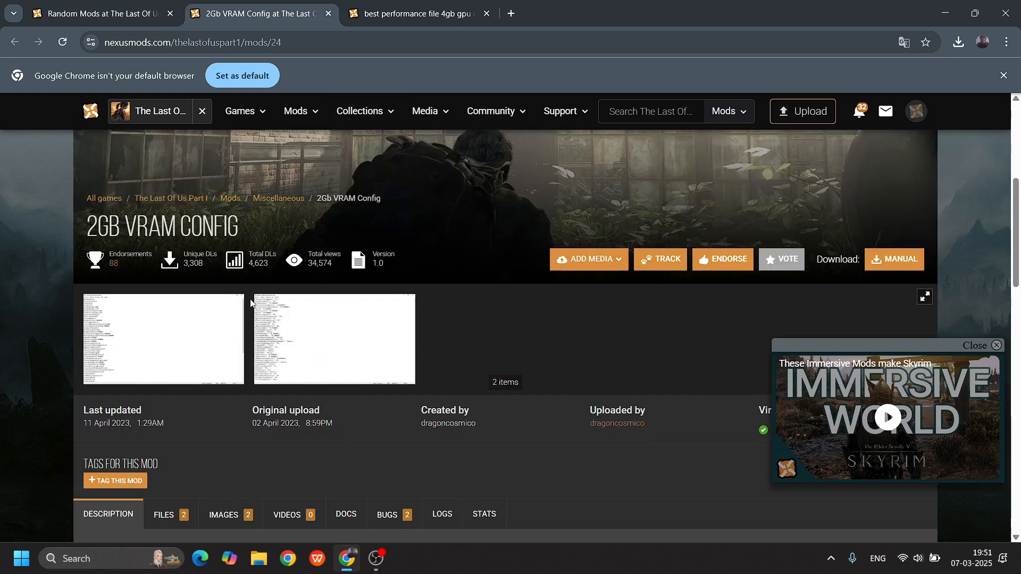
{"action": "scroll", "scroll_direction": "down", "scroll_amount": 3}
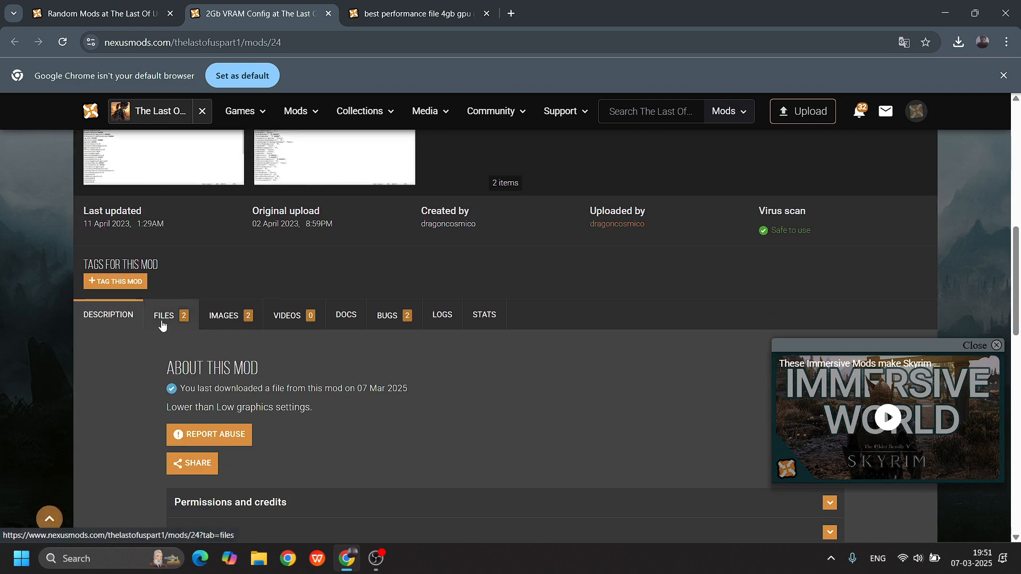
{"action": "left_click", "coordinate": [164, 315]}
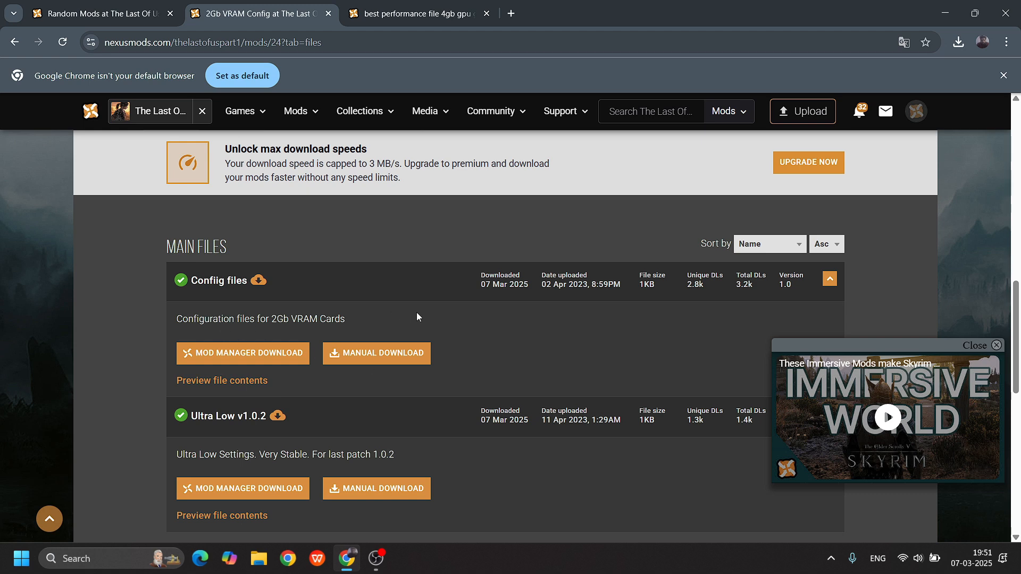
{"action": "mouse_move", "coordinate": [200, 468]}
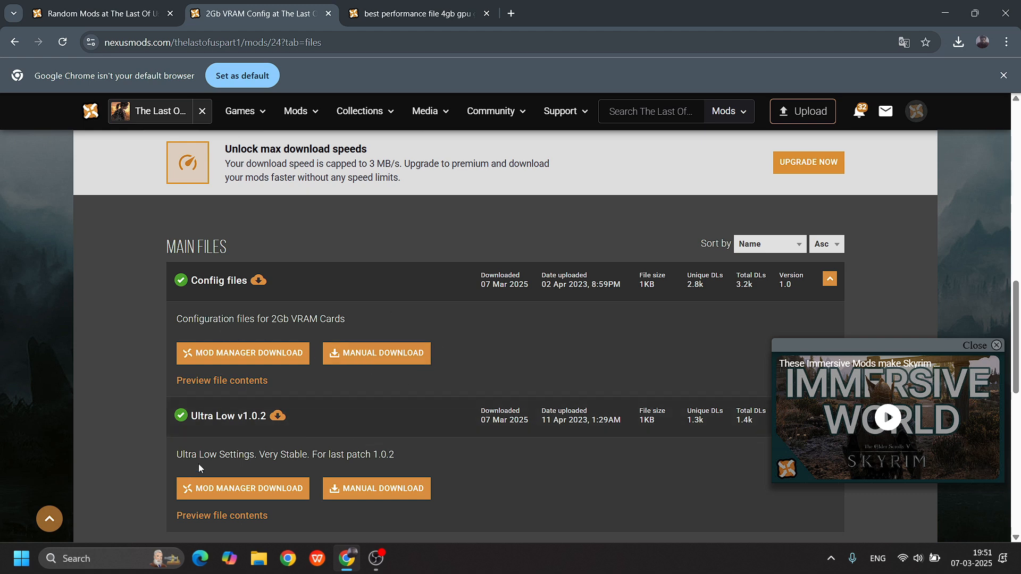
{"action": "scroll", "scroll_direction": "down", "scroll_amount": 3}
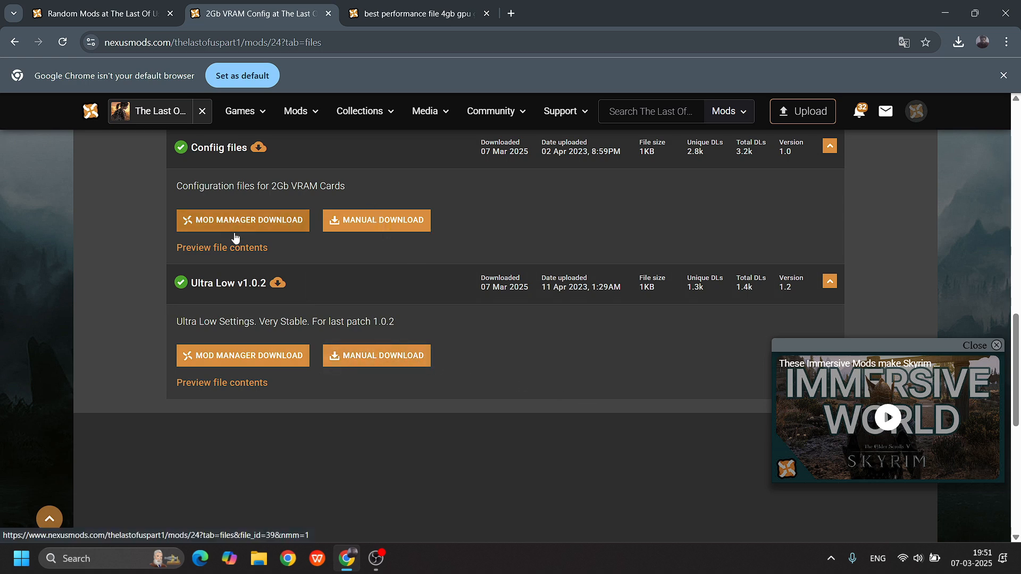
{"action": "mouse_move", "coordinate": [453, 238]}
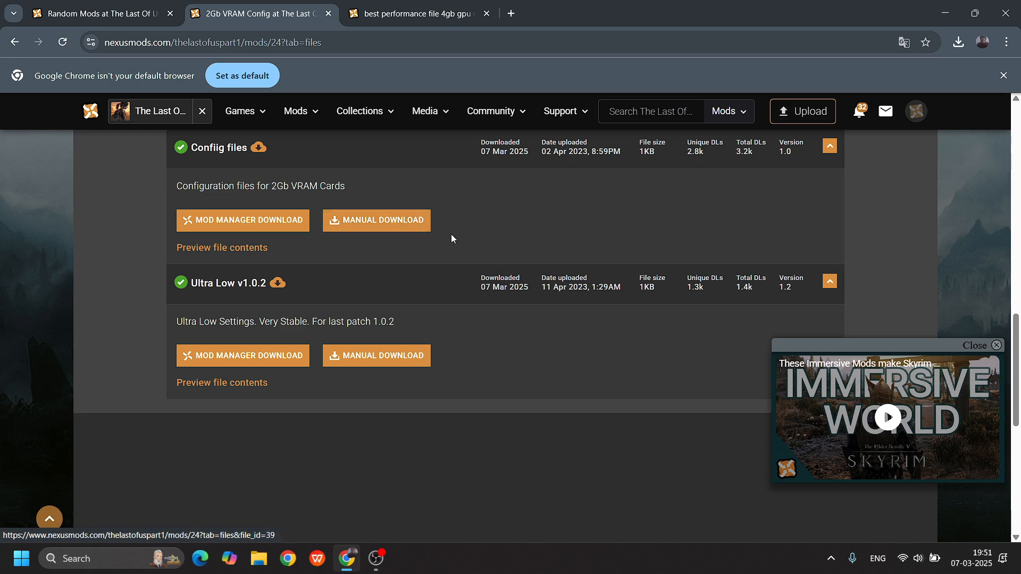
{"action": "mouse_move", "coordinate": [349, 263]}
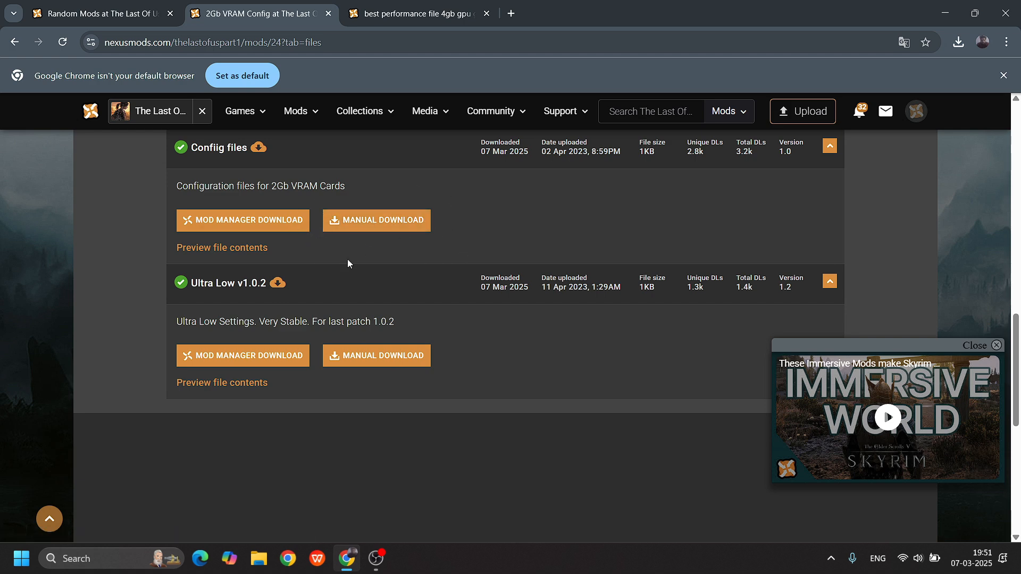
{"action": "mouse_move", "coordinate": [415, 207]}
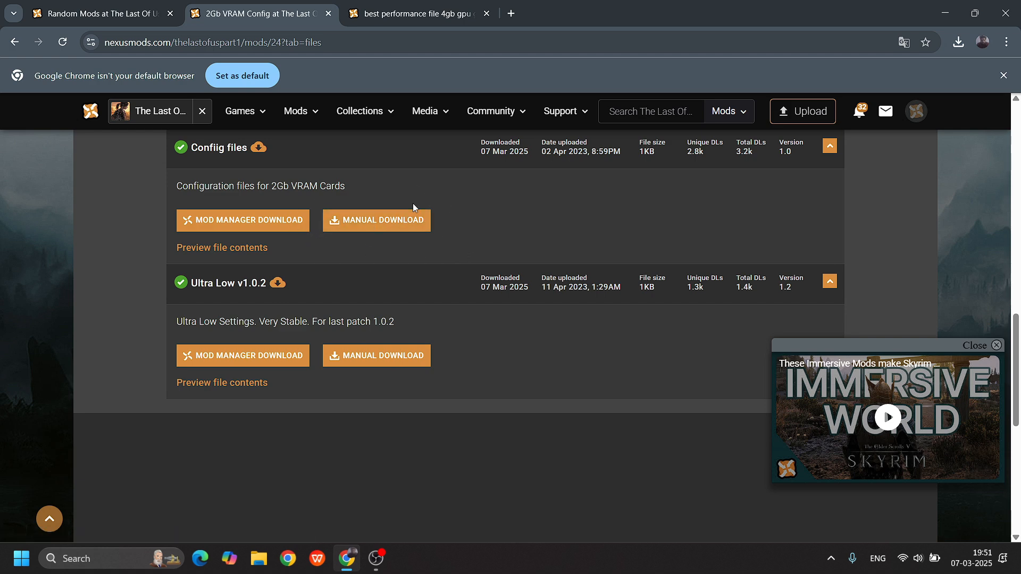
{"action": "mouse_move", "coordinate": [363, 220]}
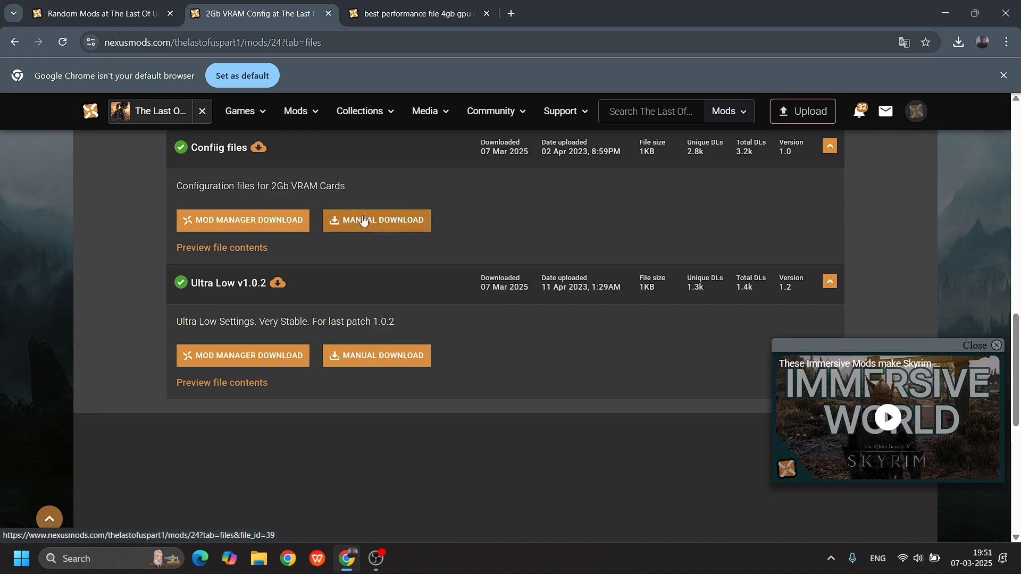
{"action": "mouse_move", "coordinate": [377, 217]}
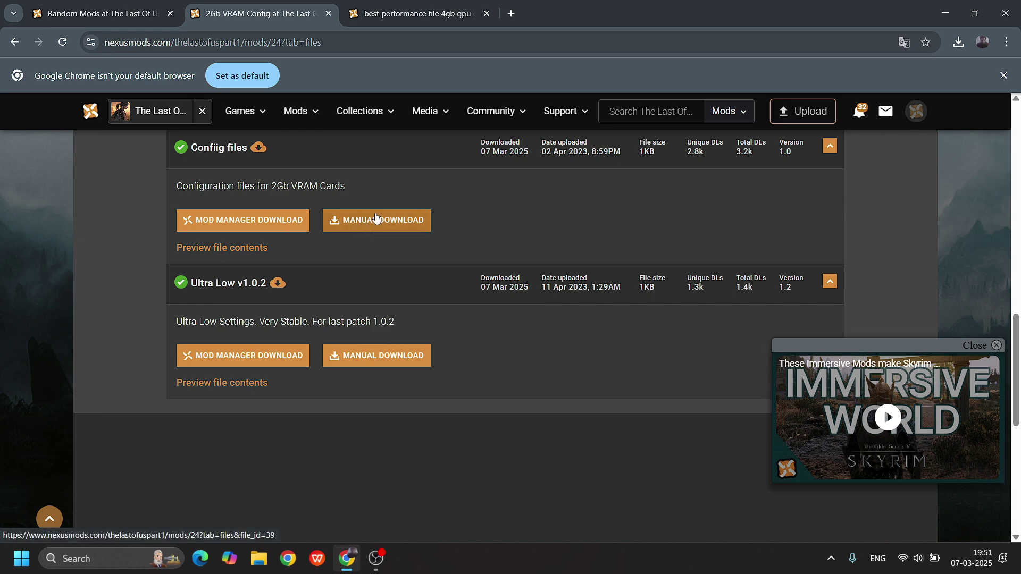
{"action": "left_click", "coordinate": [376, 220]}
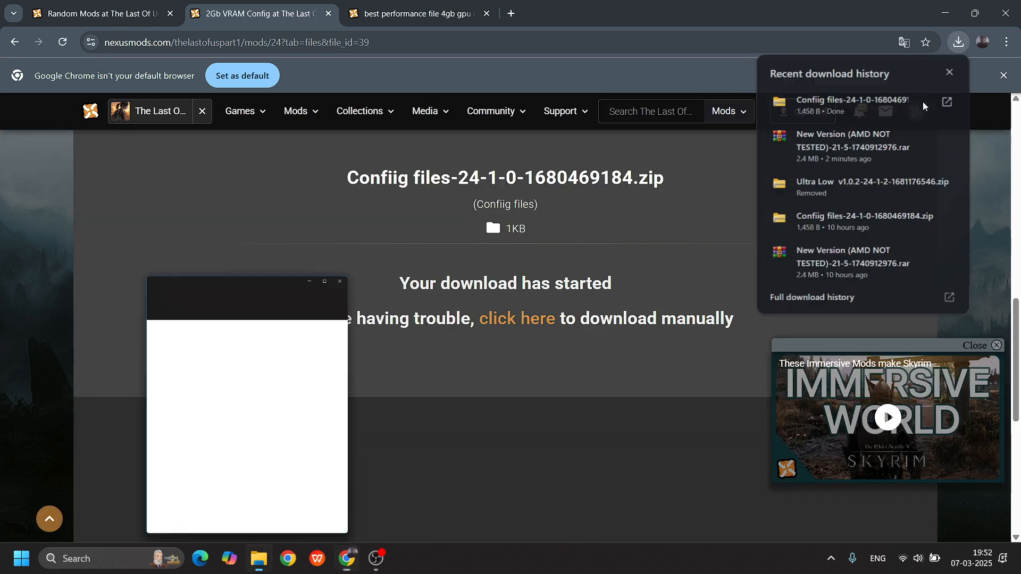
Step: Rename the downloaded config archive to 2gb.zip and enter the extracted New Version folder with its four DLLs
{"action": "left_click", "coordinate": [946, 102]}
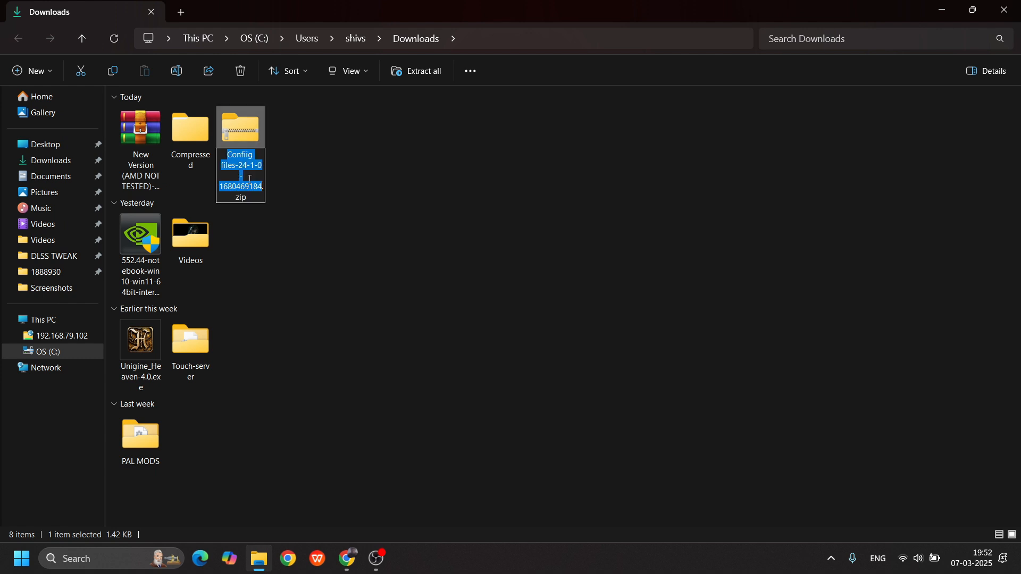
{"action": "type", "text": "2gb.zip"}
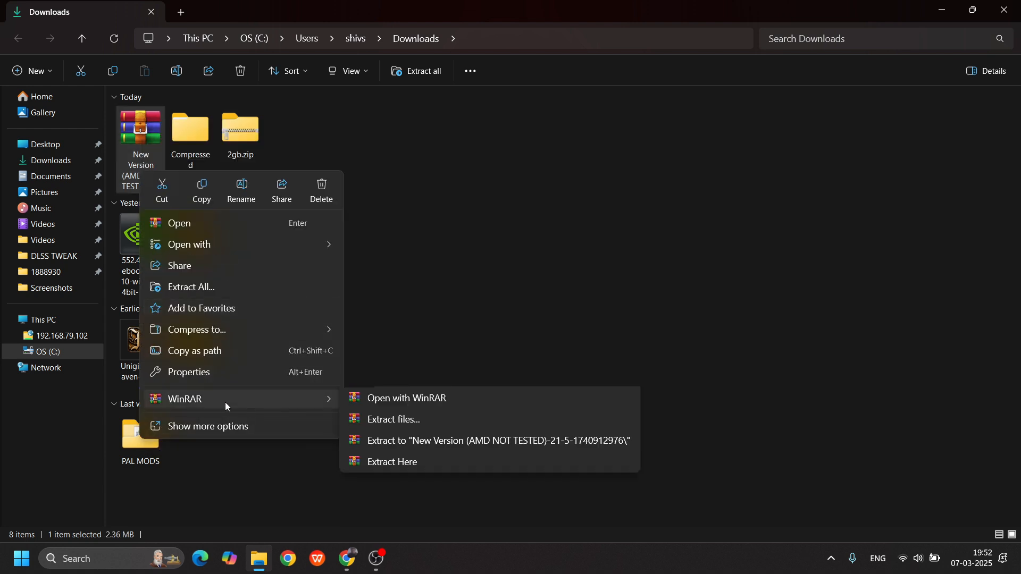
{"action": "mouse_move", "coordinate": [399, 453]}
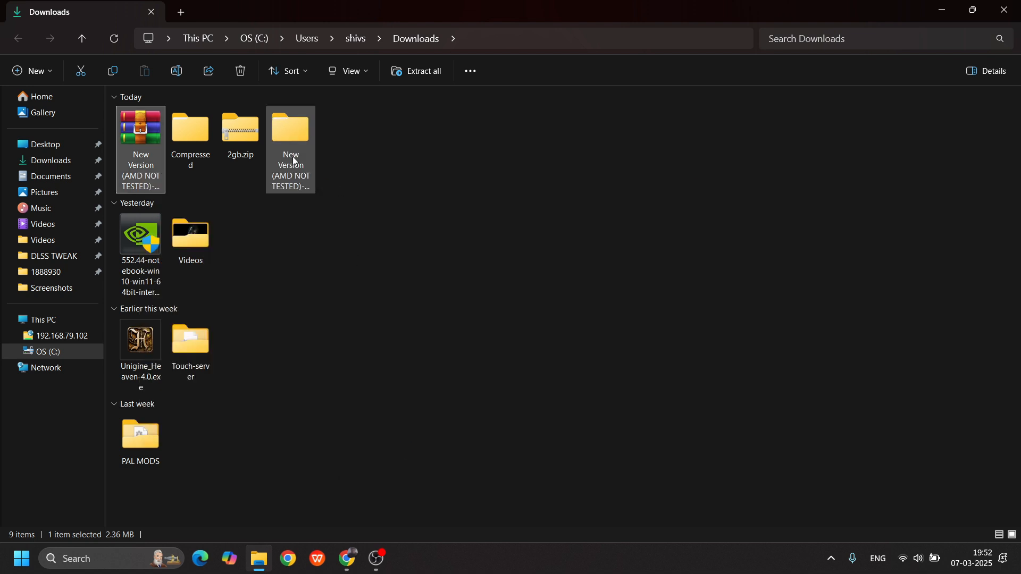
{"action": "double_click", "coordinate": [290, 128]}
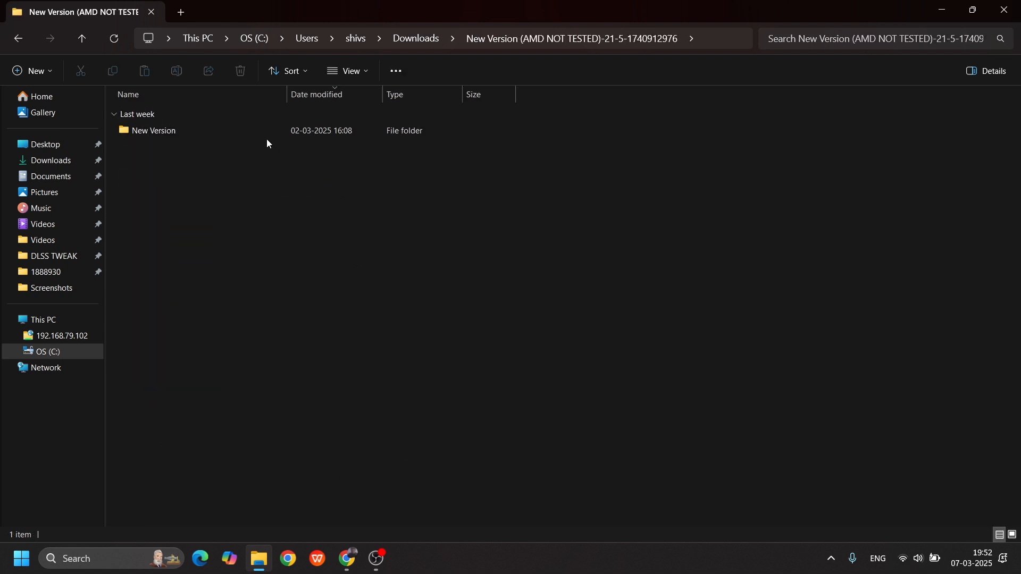
{"action": "double_click", "coordinate": [153, 130]}
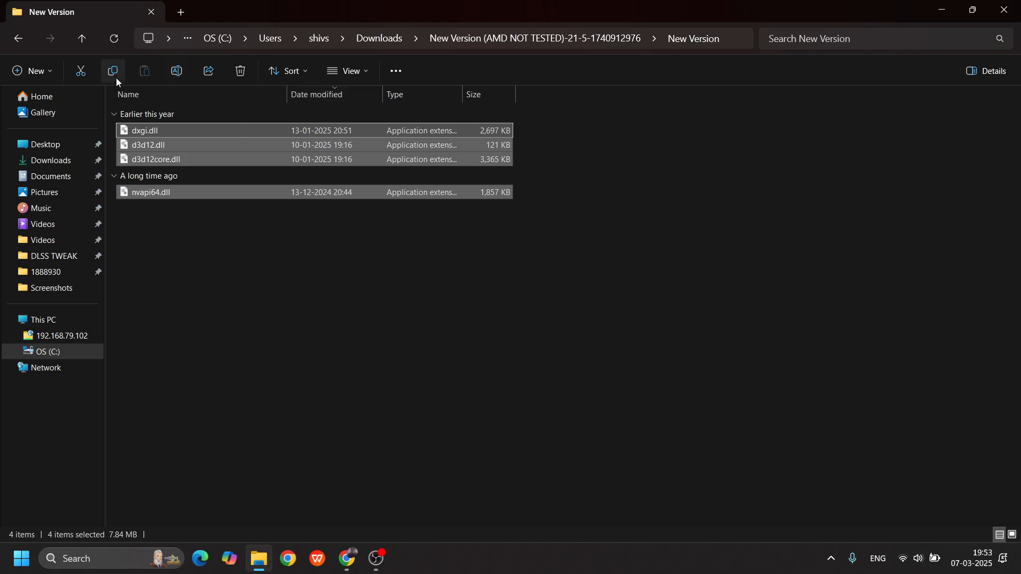
Step: Copy the four DLLs into the game's folder via the shortcut's file location, replacing the originals
{"action": "left_click", "coordinate": [349, 559]}
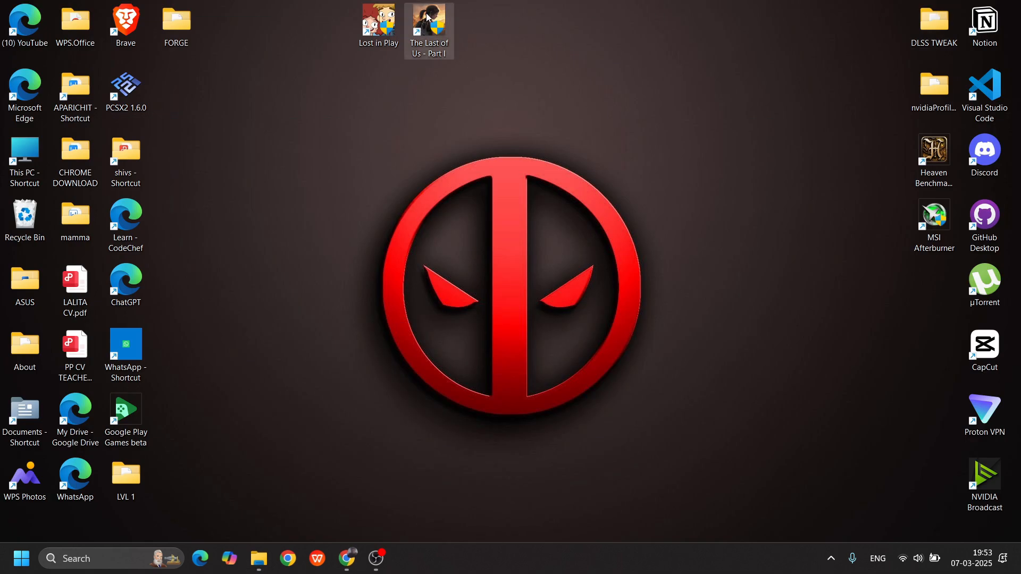
{"action": "right_click", "coordinate": [430, 16]}
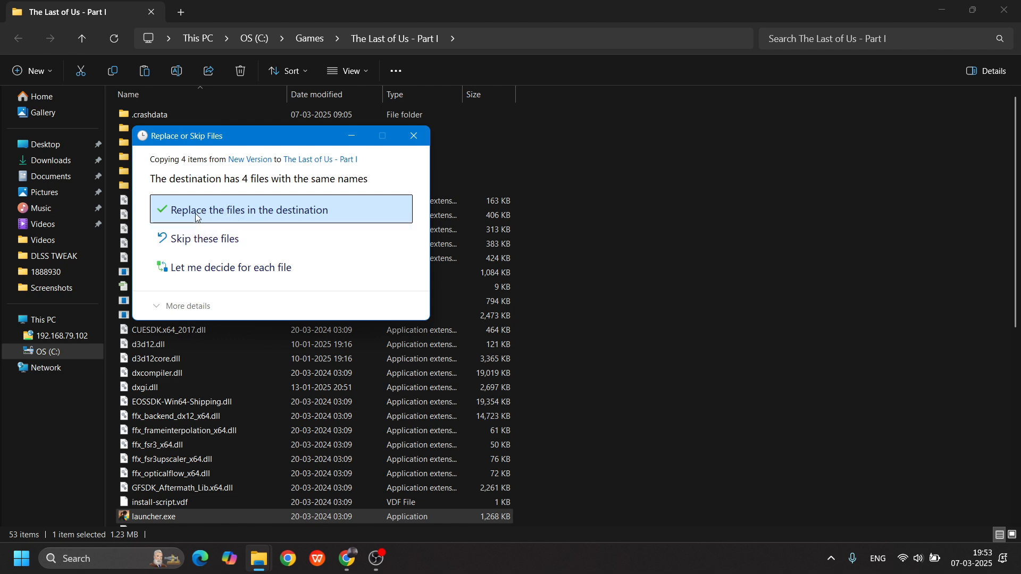
{"action": "mouse_move", "coordinate": [187, 251]}
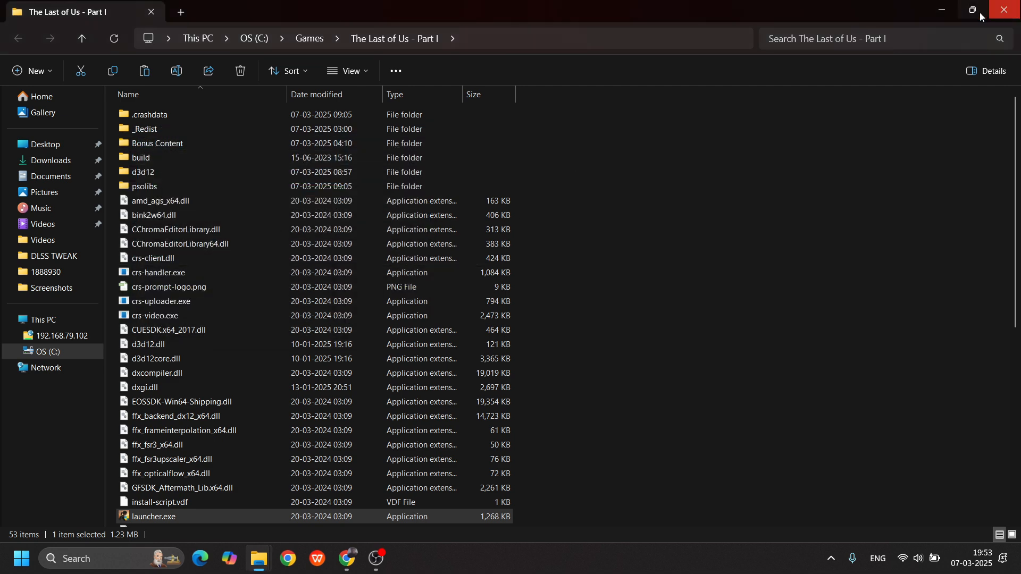
{"action": "left_click", "coordinate": [1000, 9]}
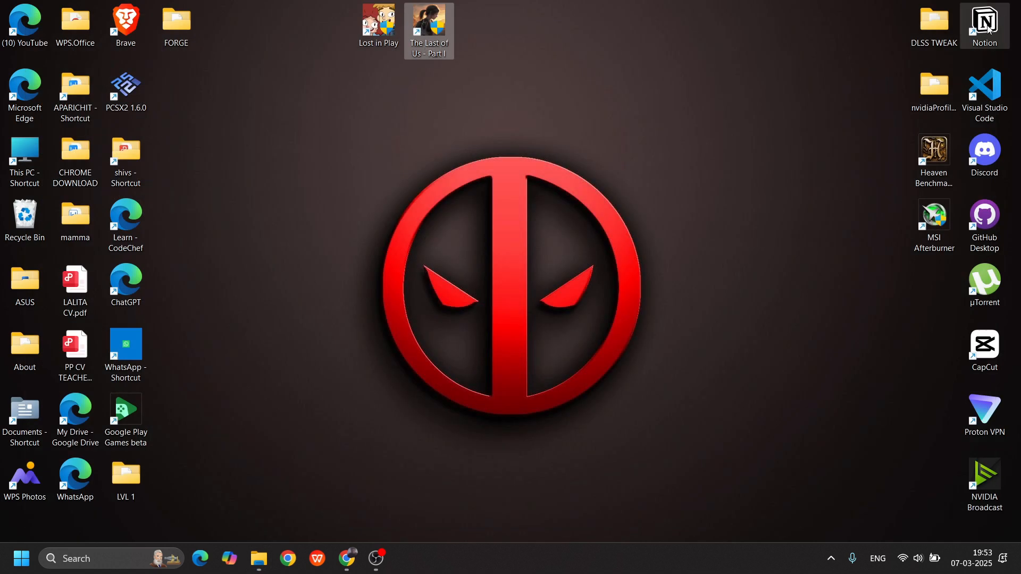
Step: Extract 2gb.zip in Downloads and enter the extracted 2gb folder
{"action": "left_click", "coordinate": [259, 560]}
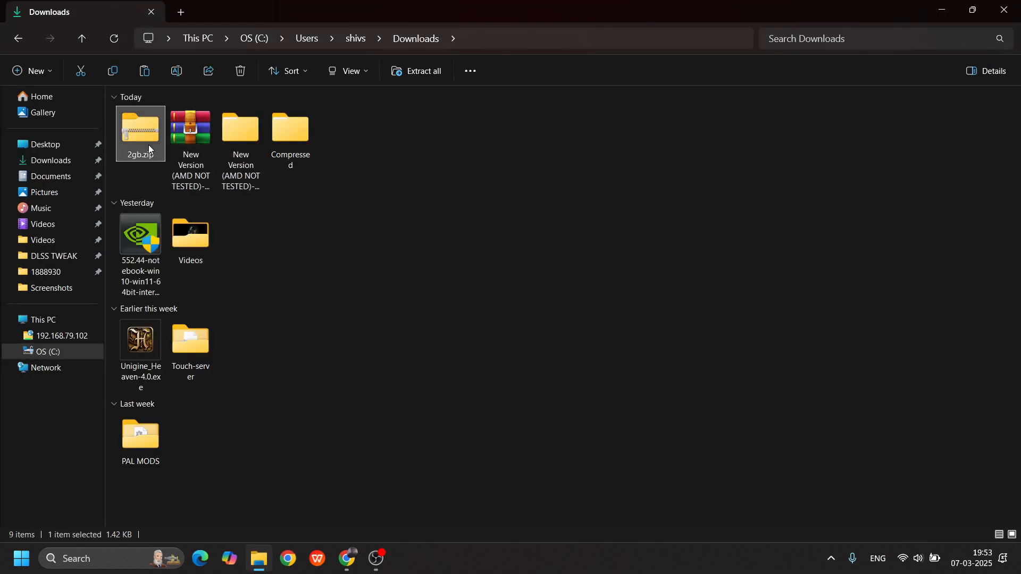
{"action": "right_click", "coordinate": [141, 132]}
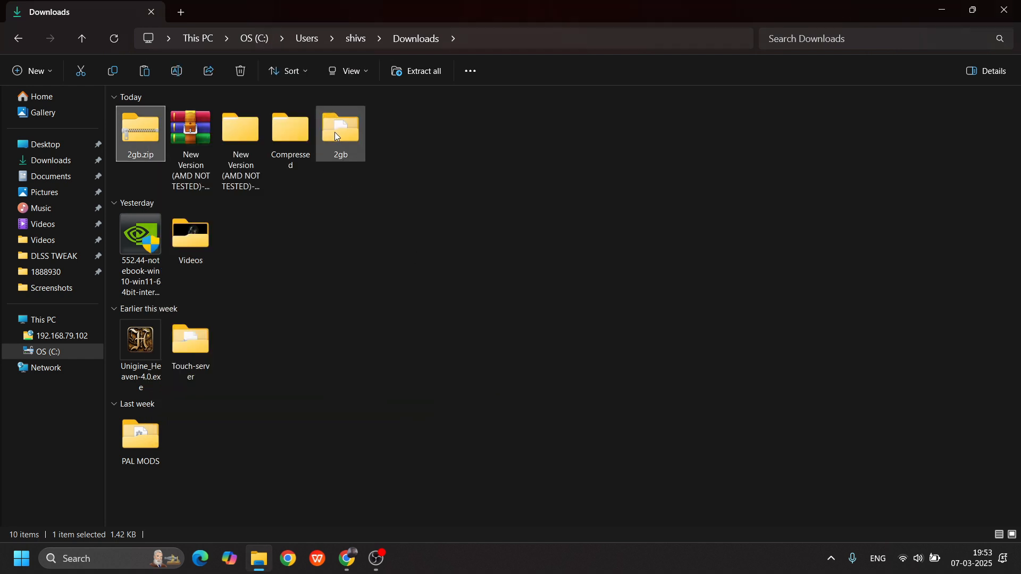
{"action": "double_click", "coordinate": [340, 128]}
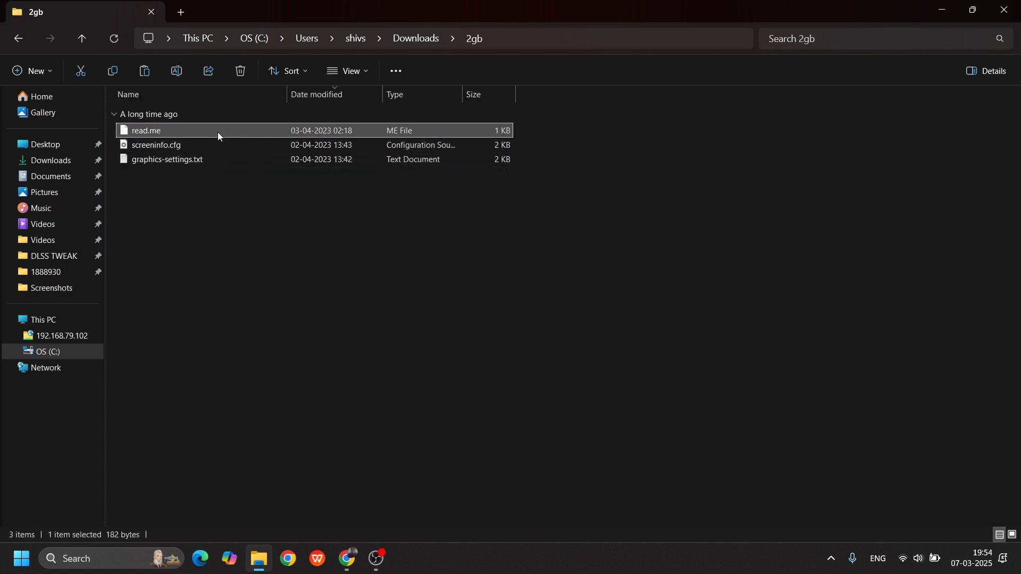
Step: Read the read.me in Notepad (just once) to learn where the config files belong
{"action": "double_click", "coordinate": [146, 130]}
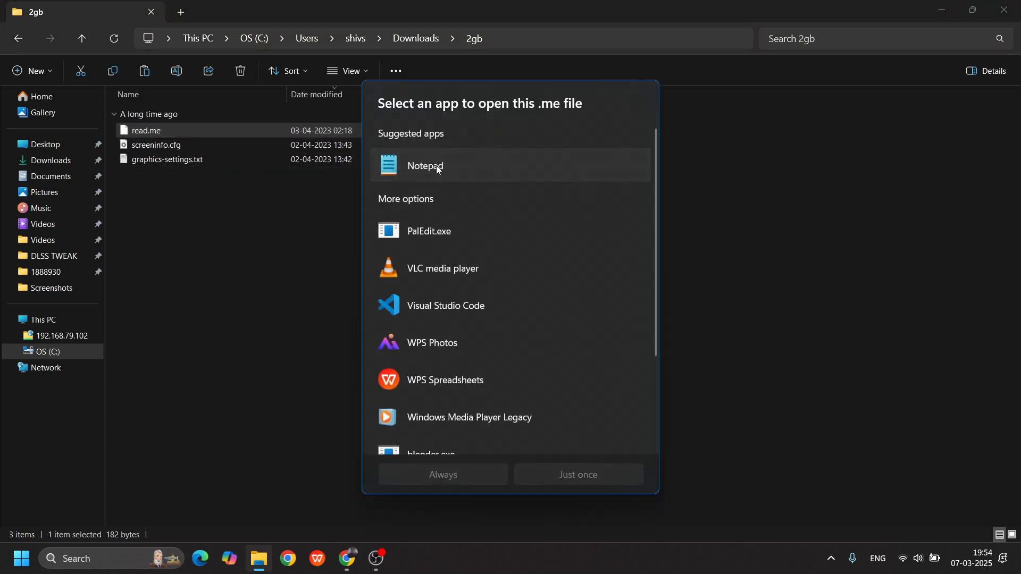
{"action": "left_click", "coordinate": [425, 164]}
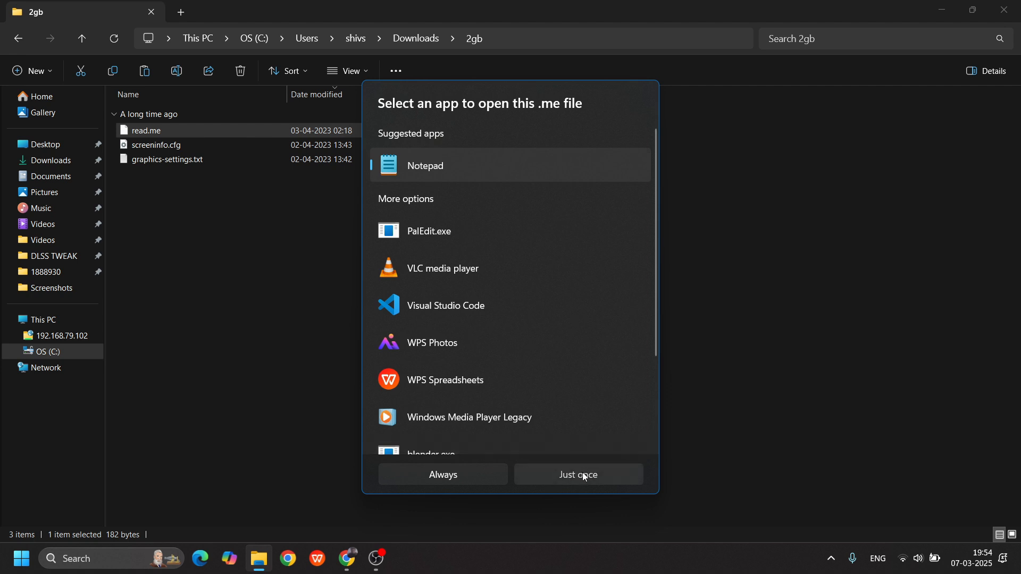
{"action": "left_click", "coordinate": [578, 475]}
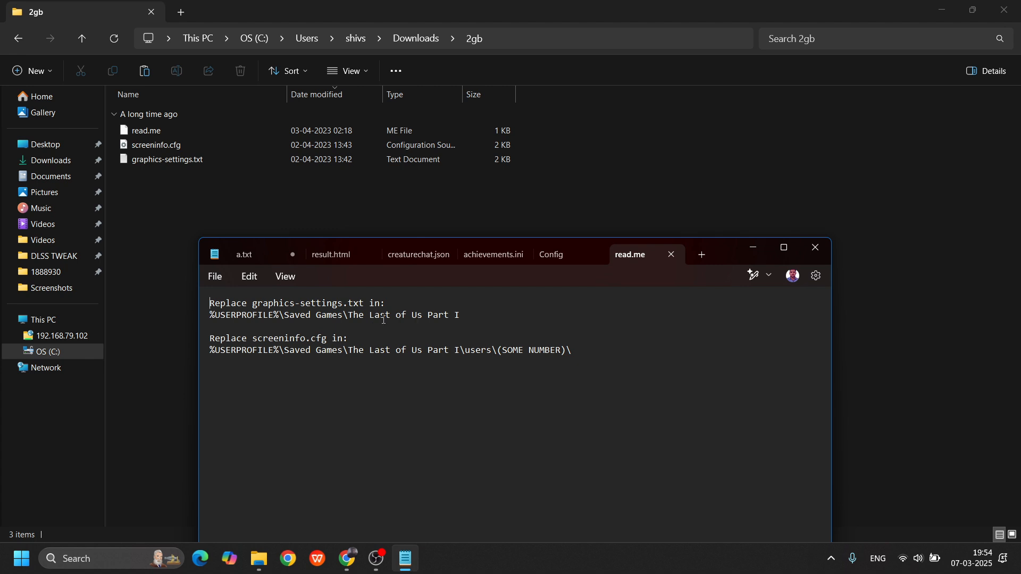
Step: Browse from C:\Users into the user's AppData\Local folder
{"action": "left_click", "coordinate": [156, 145]}
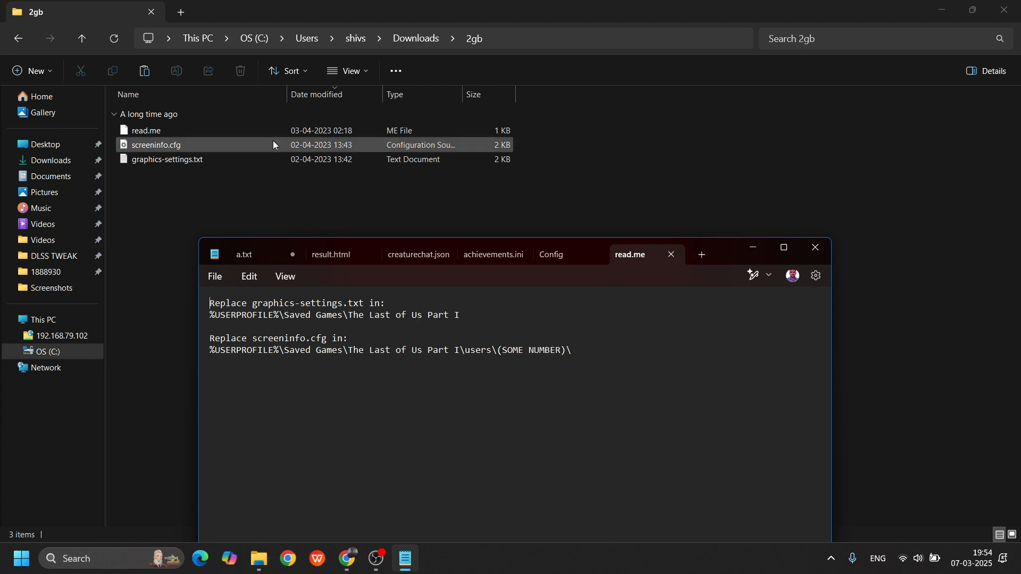
{"action": "left_click", "coordinate": [167, 160]}
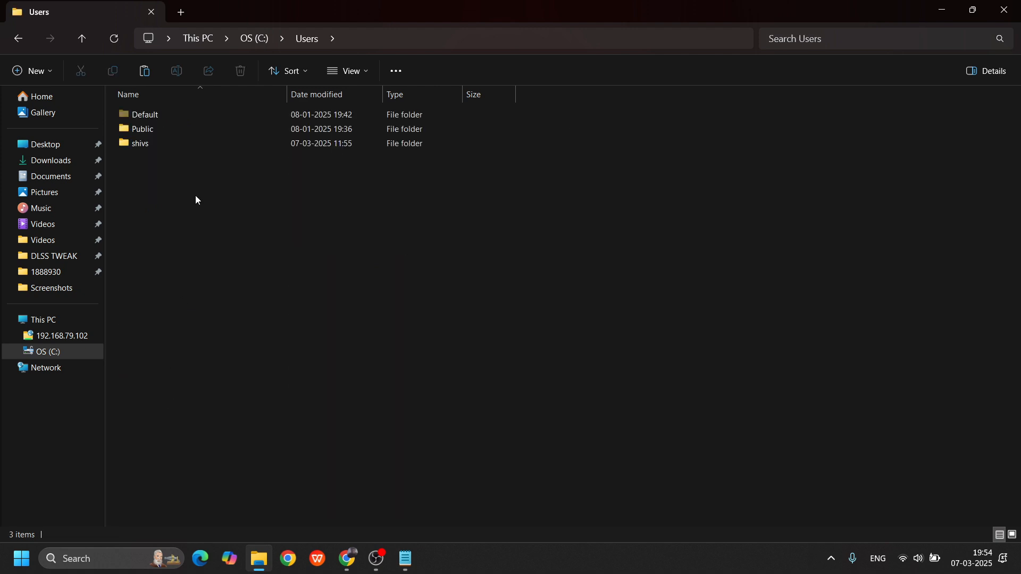
{"action": "left_click", "coordinate": [140, 143]}
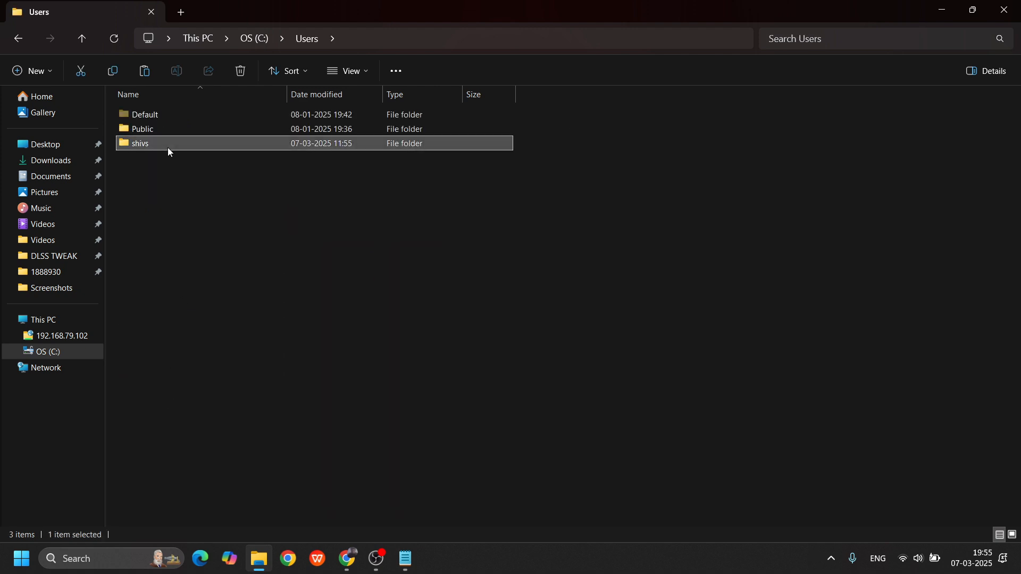
{"action": "double_click", "coordinate": [141, 142]}
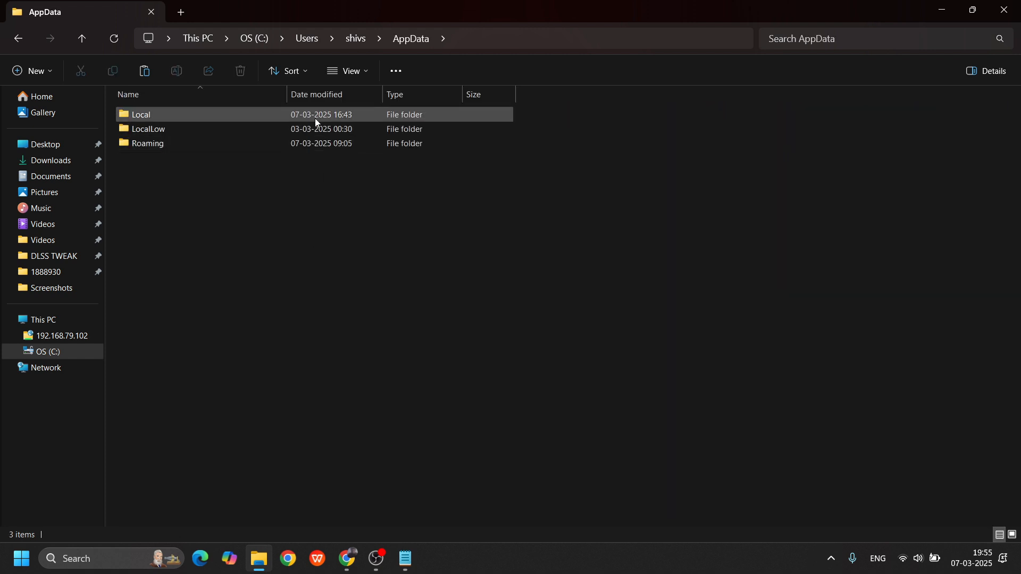
{"action": "double_click", "coordinate": [140, 115]}
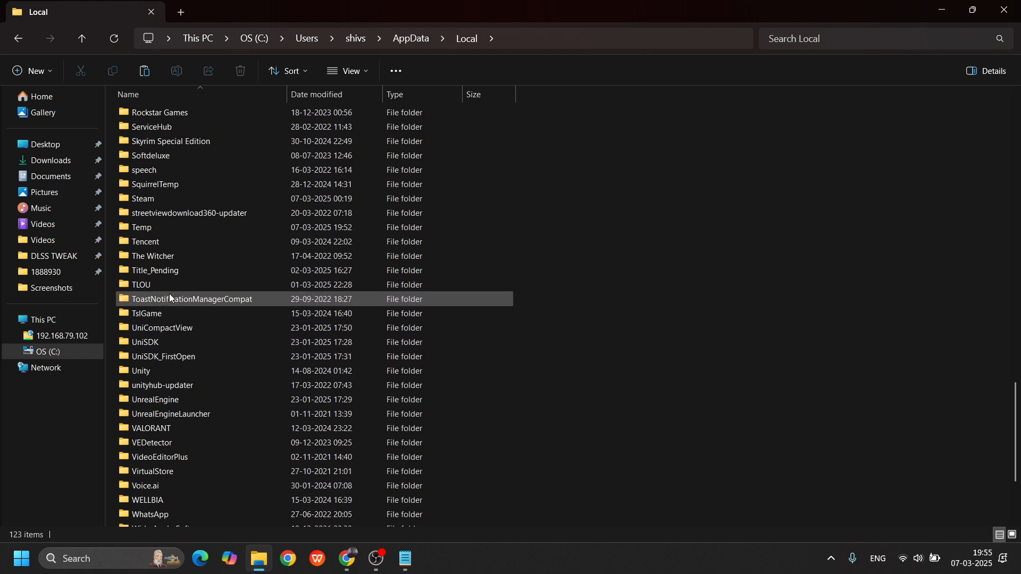
Step: Descend through TLOU, Saved and Config to the Last of Us Part I settings folder for graphics-settings.txt
{"action": "left_click", "coordinate": [141, 285]}
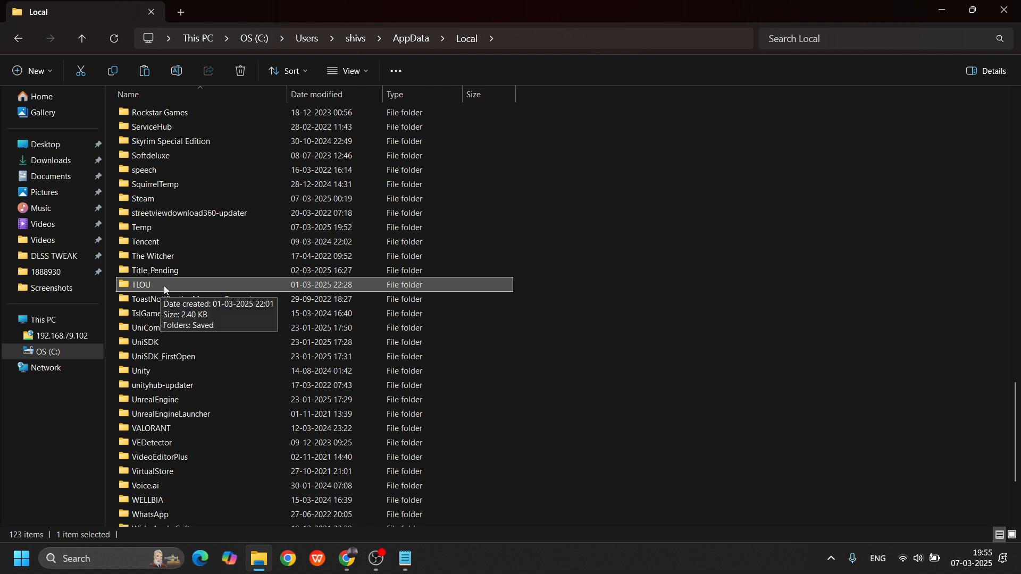
{"action": "mouse_move", "coordinate": [138, 287]}
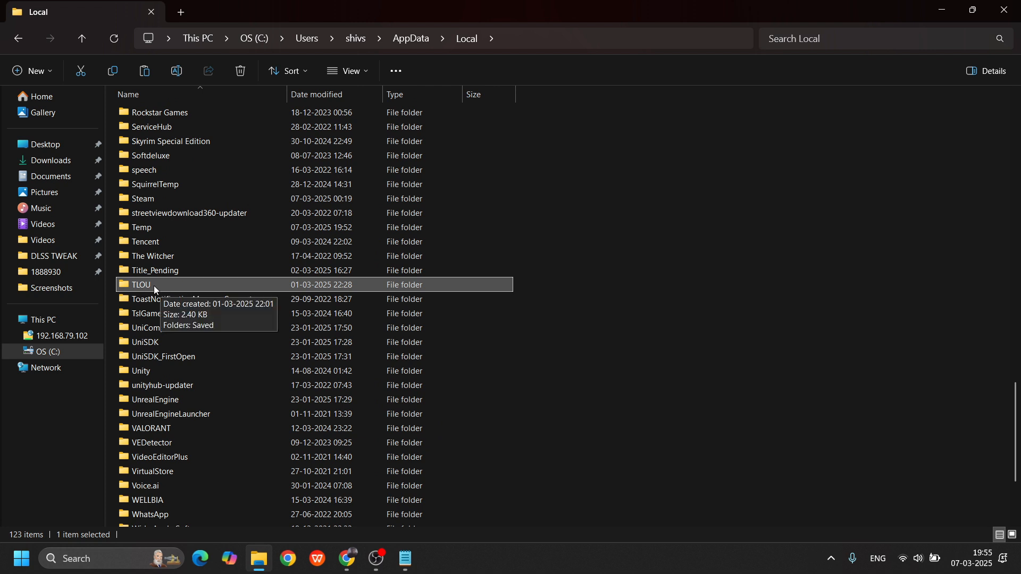
{"action": "mouse_move", "coordinate": [176, 288]}
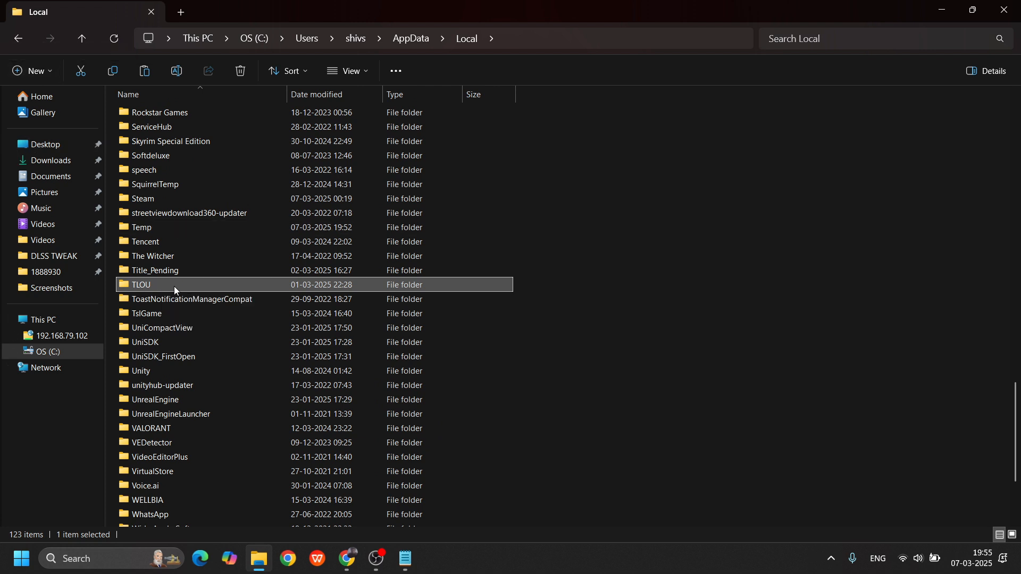
{"action": "mouse_move", "coordinate": [175, 287]}
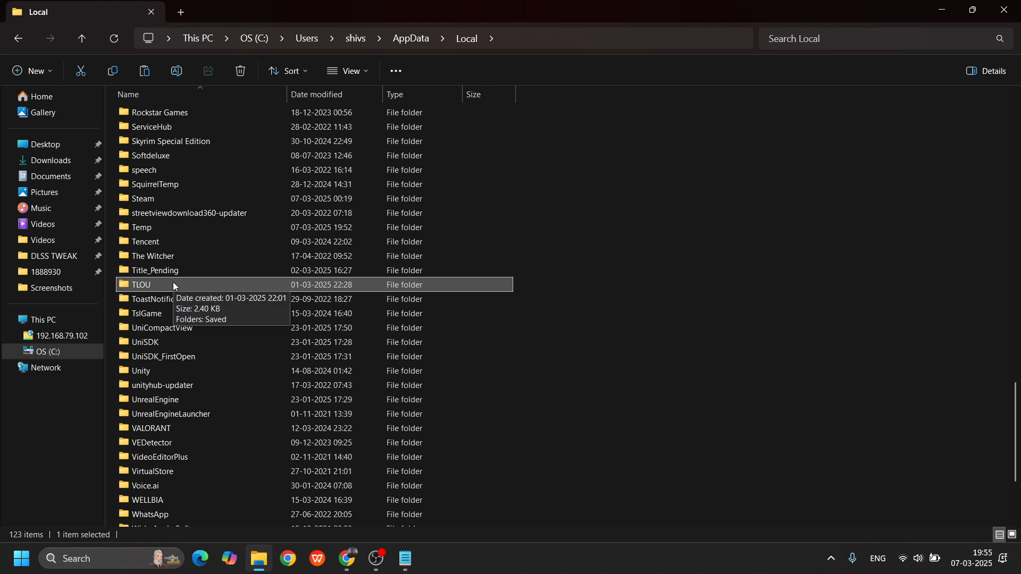
{"action": "double_click", "coordinate": [141, 285]}
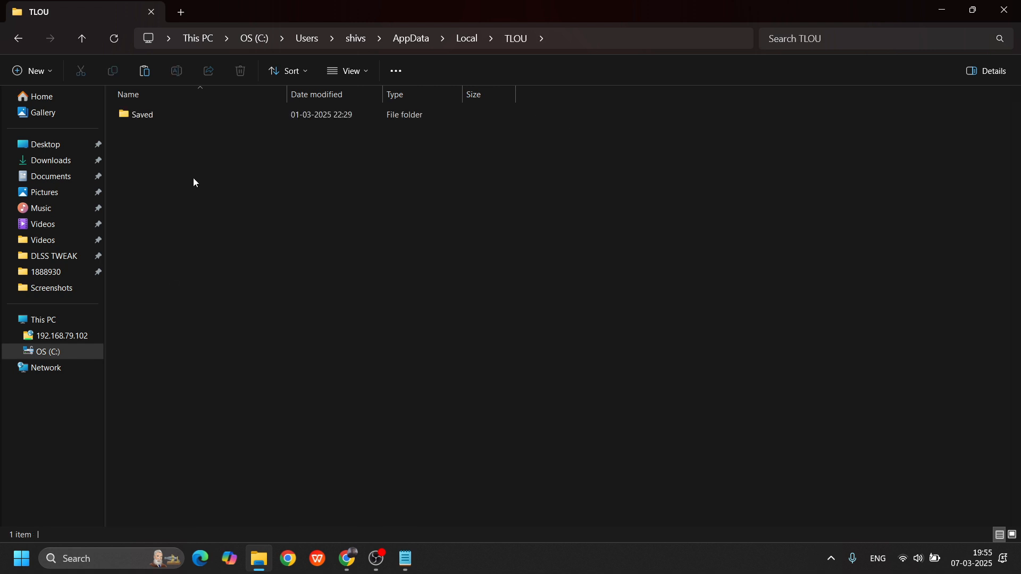
{"action": "mouse_move", "coordinate": [192, 128]}
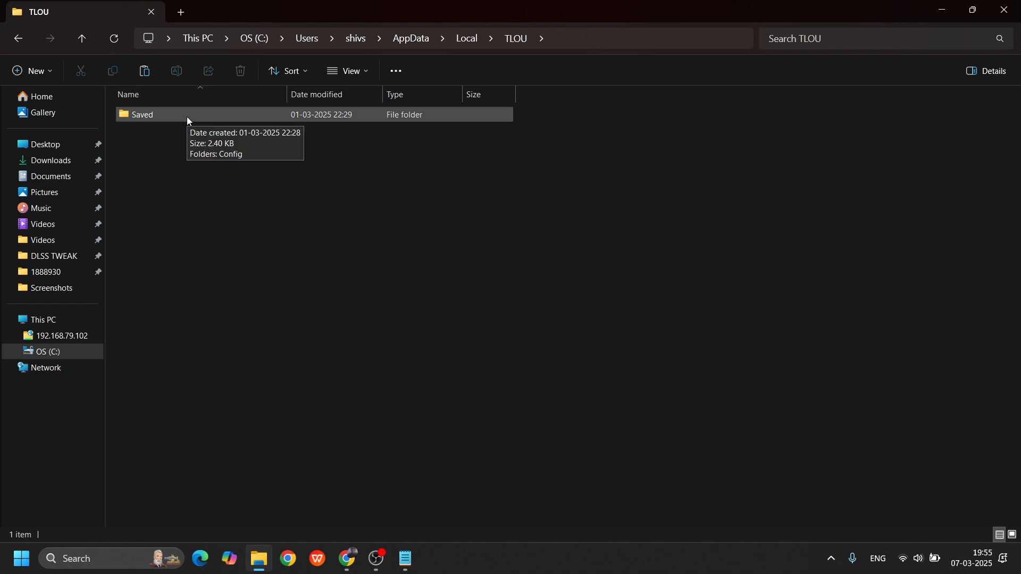
{"action": "mouse_move", "coordinate": [153, 121]}
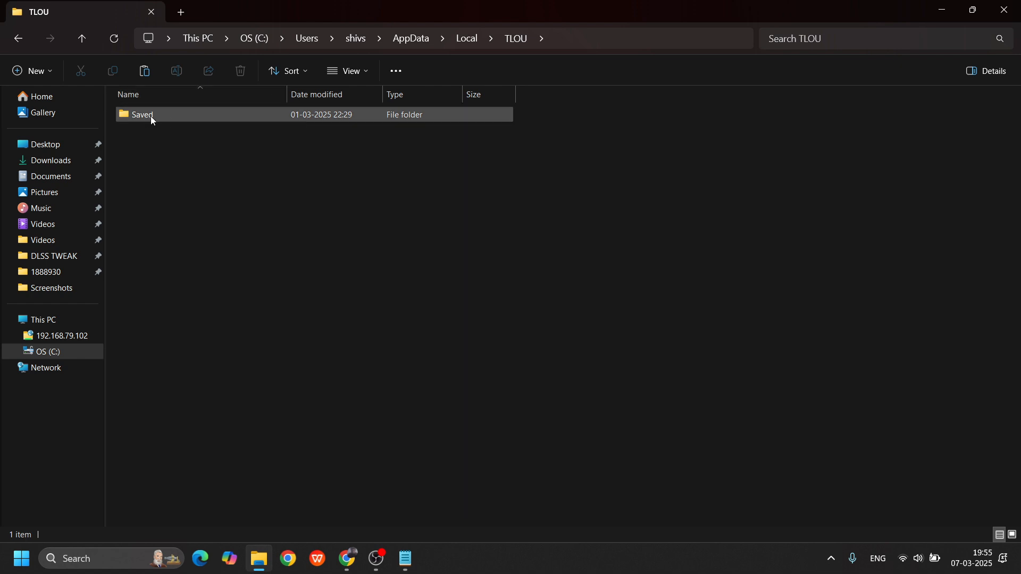
{"action": "double_click", "coordinate": [142, 114]}
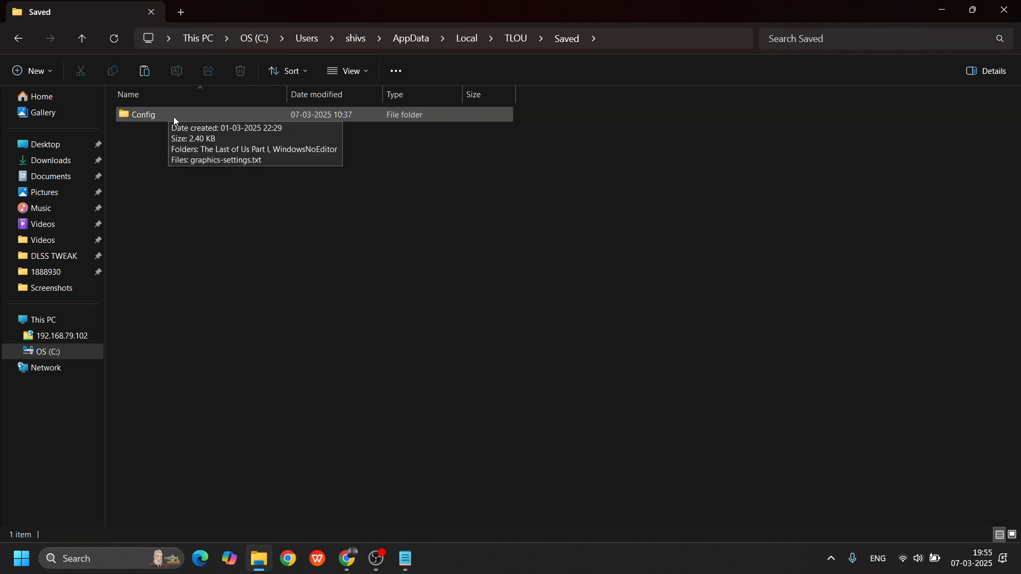
{"action": "double_click", "coordinate": [141, 115]}
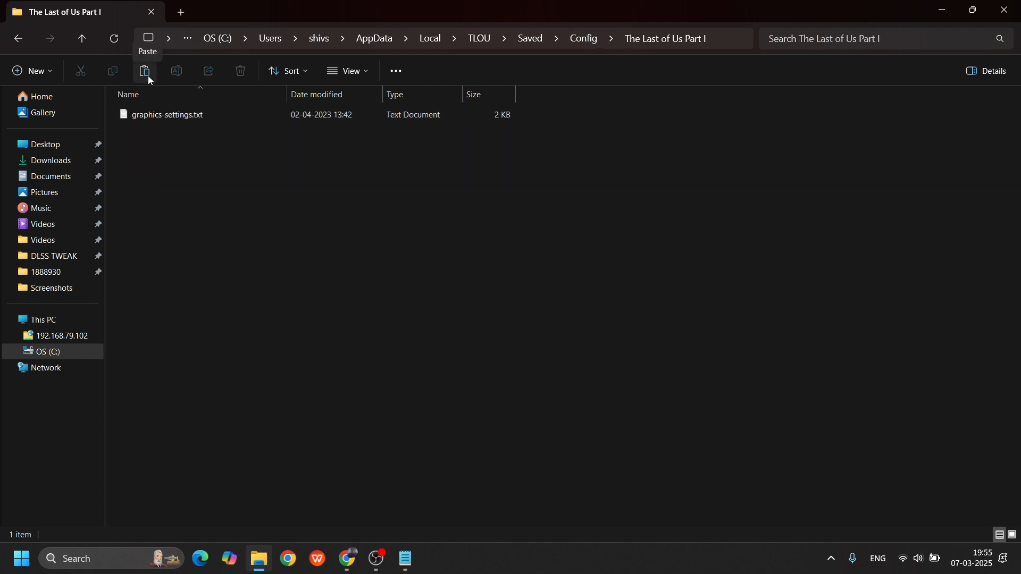
{"action": "mouse_move", "coordinate": [157, 153]}
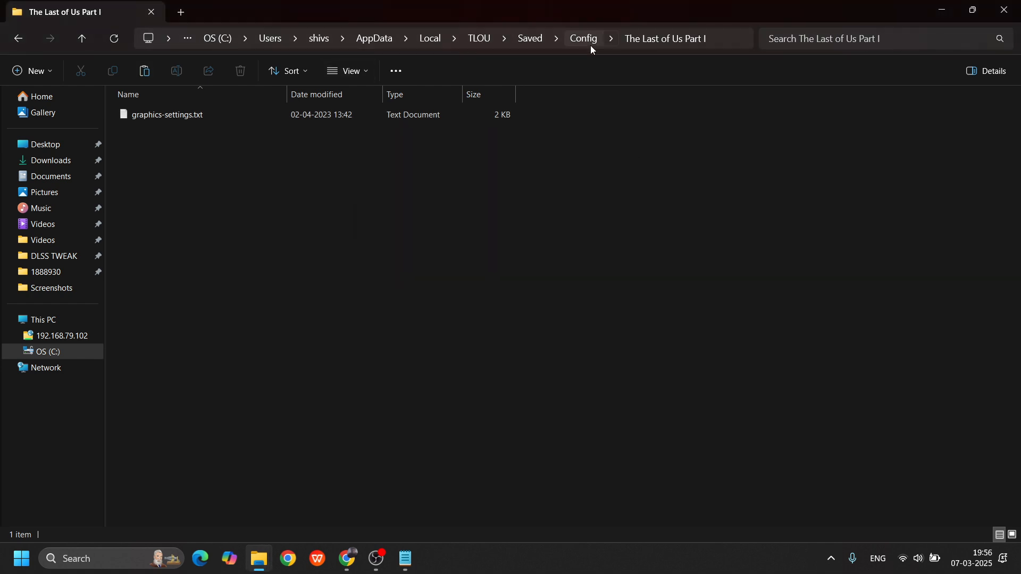
Step: Back in Downloads\2gb, copy screeninfo.cfg for placement elsewhere
{"action": "left_click", "coordinate": [20, 37]}
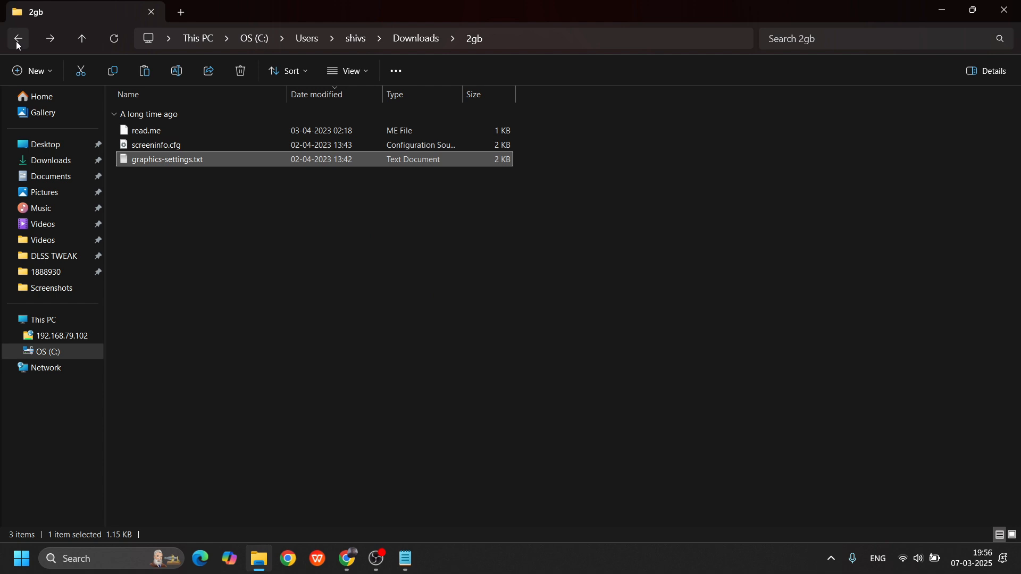
{"action": "left_click", "coordinate": [154, 145]}
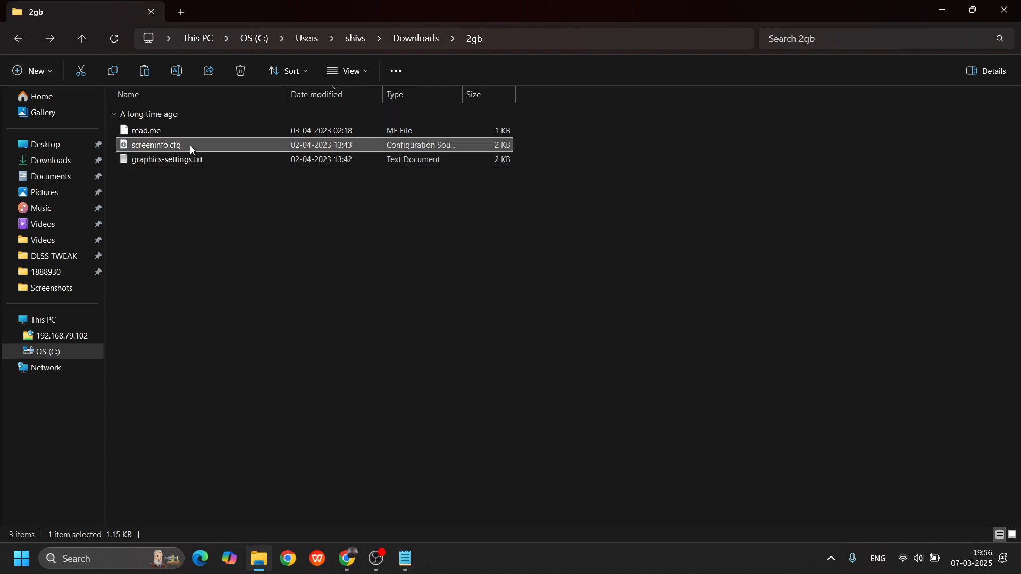
{"action": "left_click", "coordinate": [146, 130]}
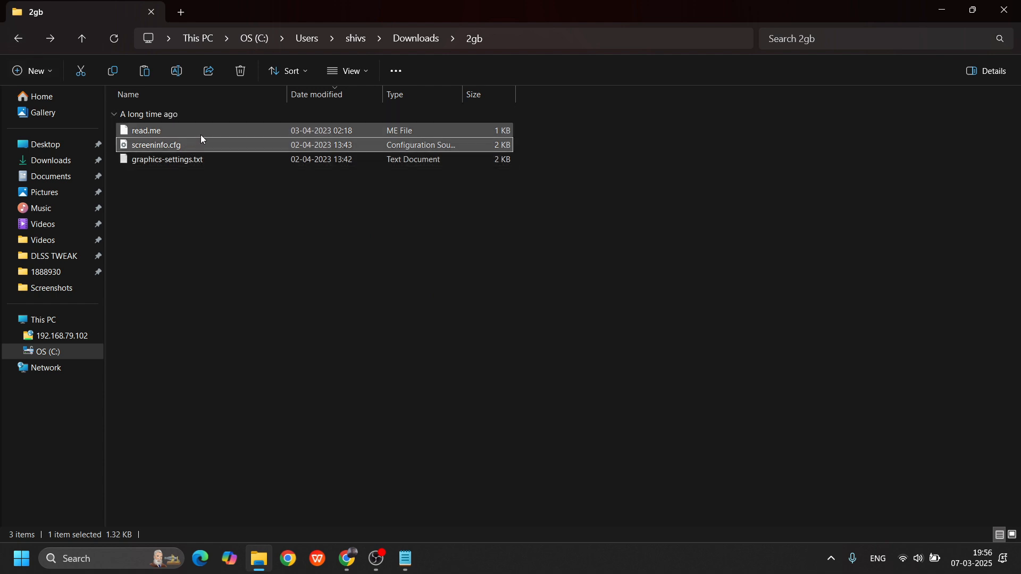
{"action": "double_click", "coordinate": [146, 130]}
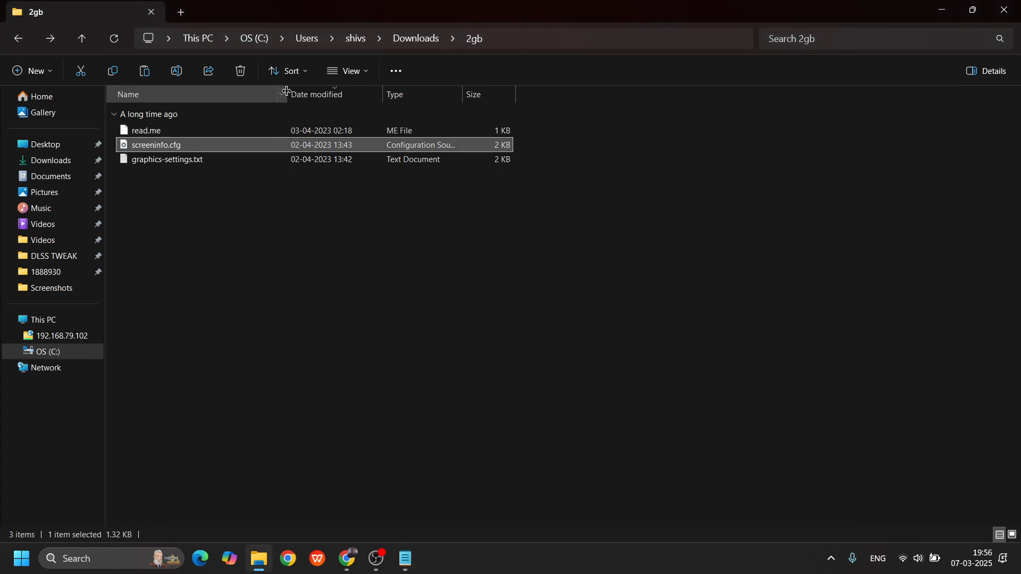
{"action": "left_click", "coordinate": [144, 70]}
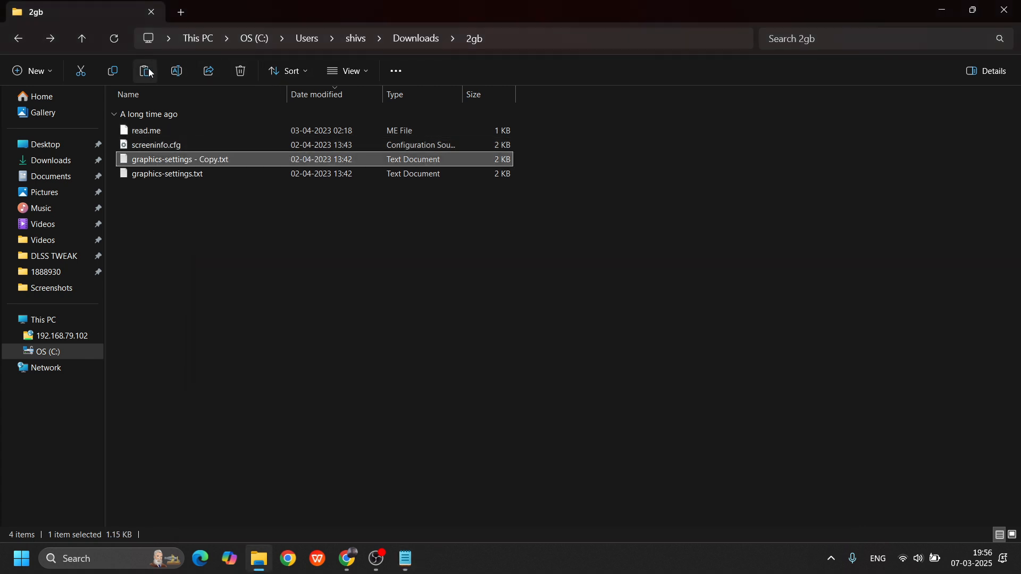
{"action": "left_click", "coordinate": [47, 273]}
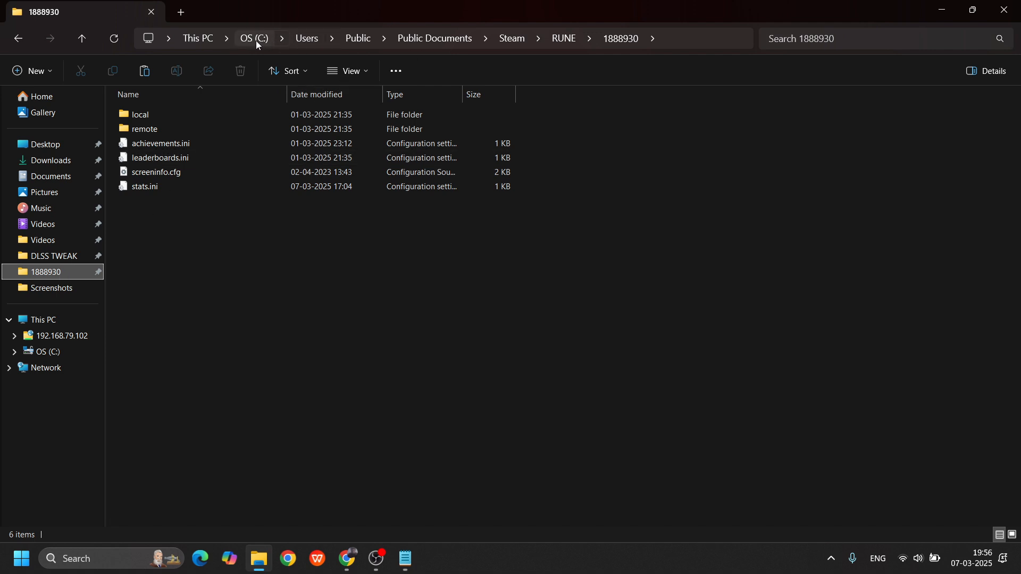
{"action": "mouse_move", "coordinate": [265, 44]}
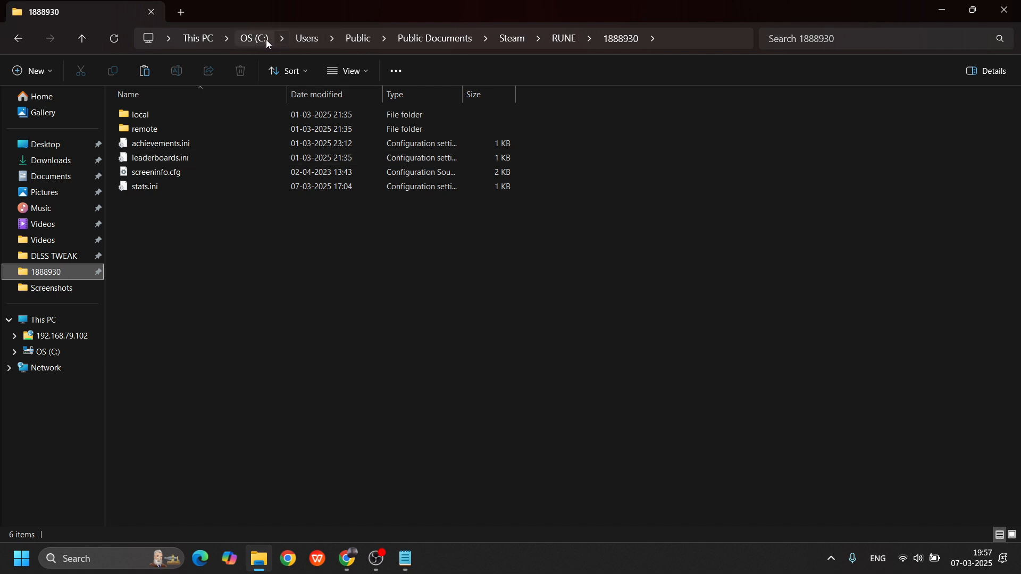
{"action": "mouse_move", "coordinate": [349, 45]}
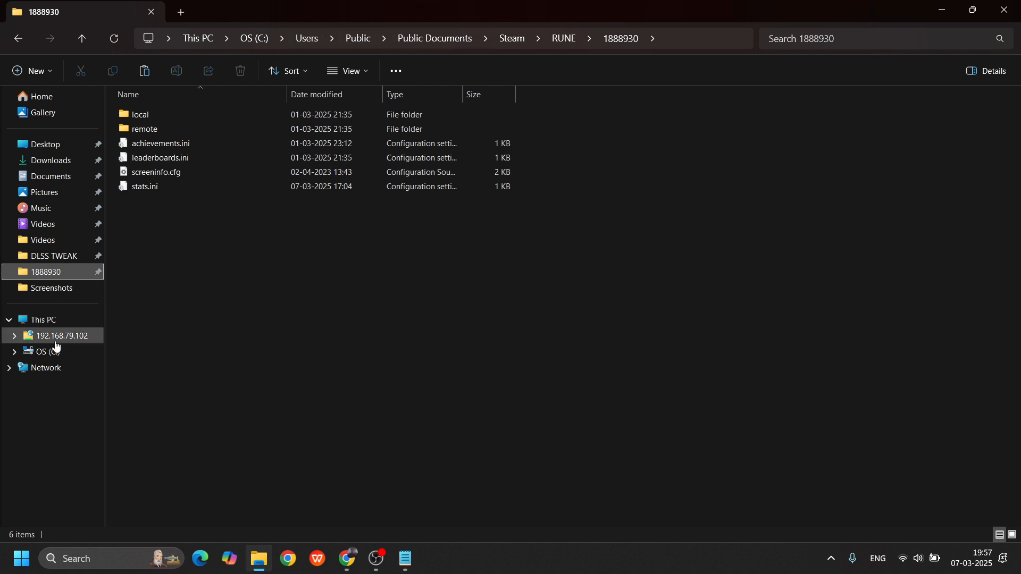
Step: Paste screeninfo.cfg into C:\Users\Public\Documents\Steam\RUNE\1888930, replacing the existing file
{"action": "left_click", "coordinate": [41, 351]}
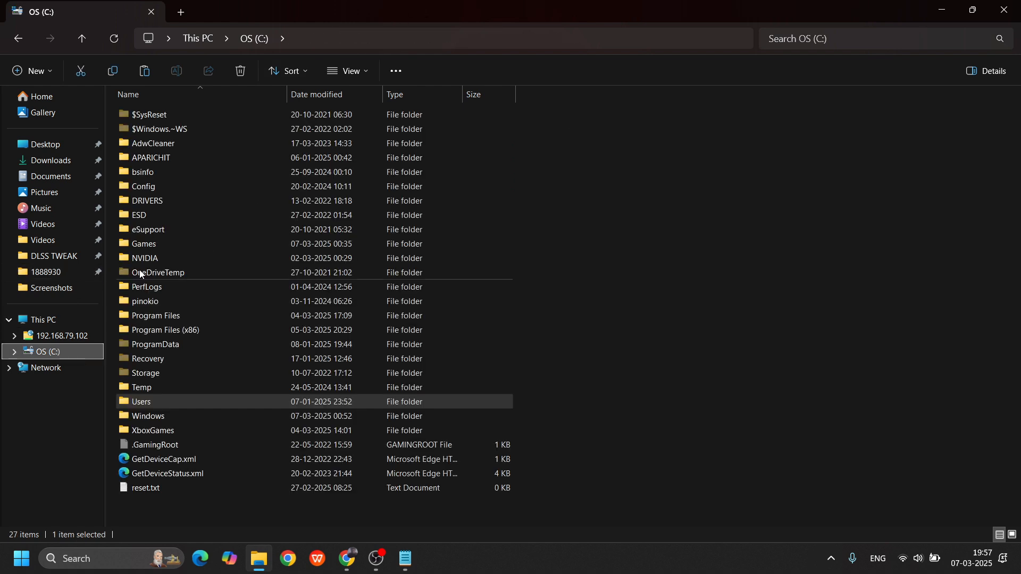
{"action": "double_click", "coordinate": [141, 402]}
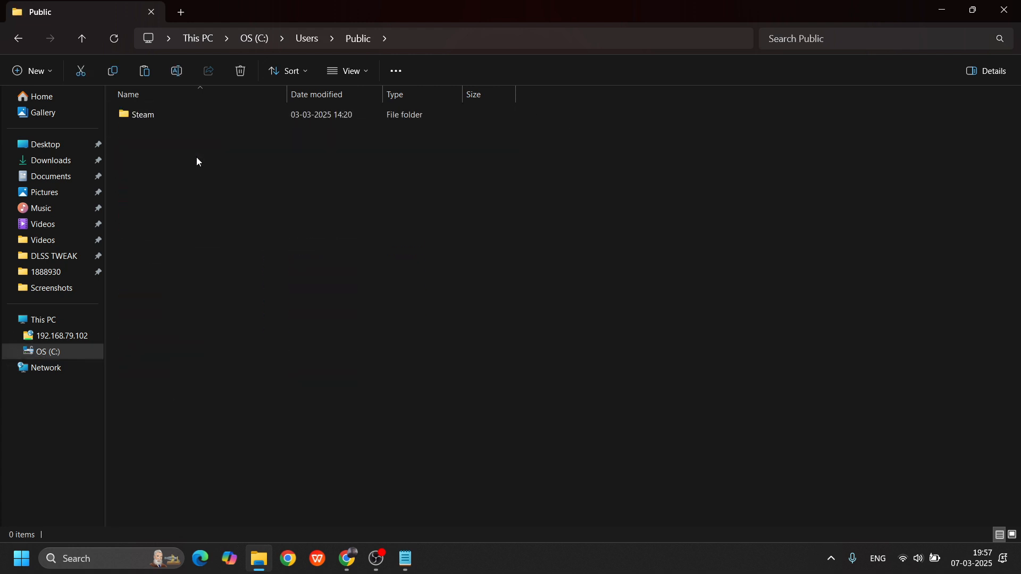
{"action": "double_click", "coordinate": [142, 114]}
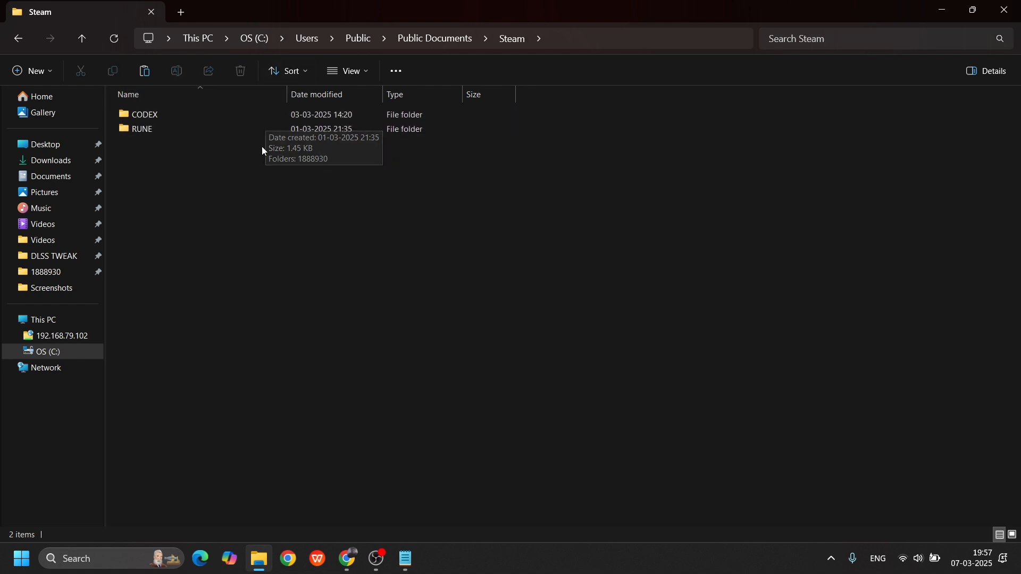
{"action": "mouse_move", "coordinate": [211, 243]}
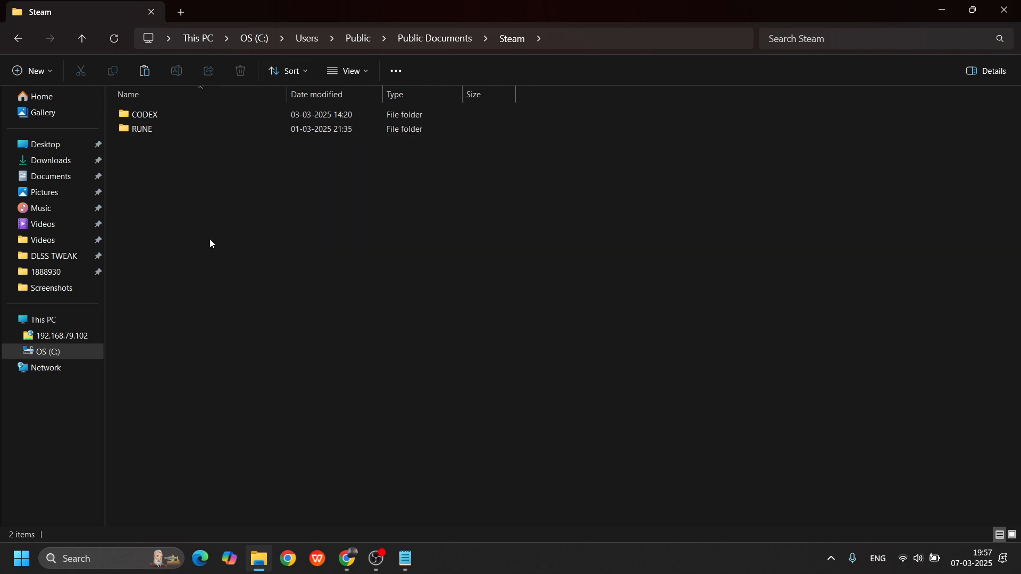
{"action": "left_click", "coordinate": [141, 129]}
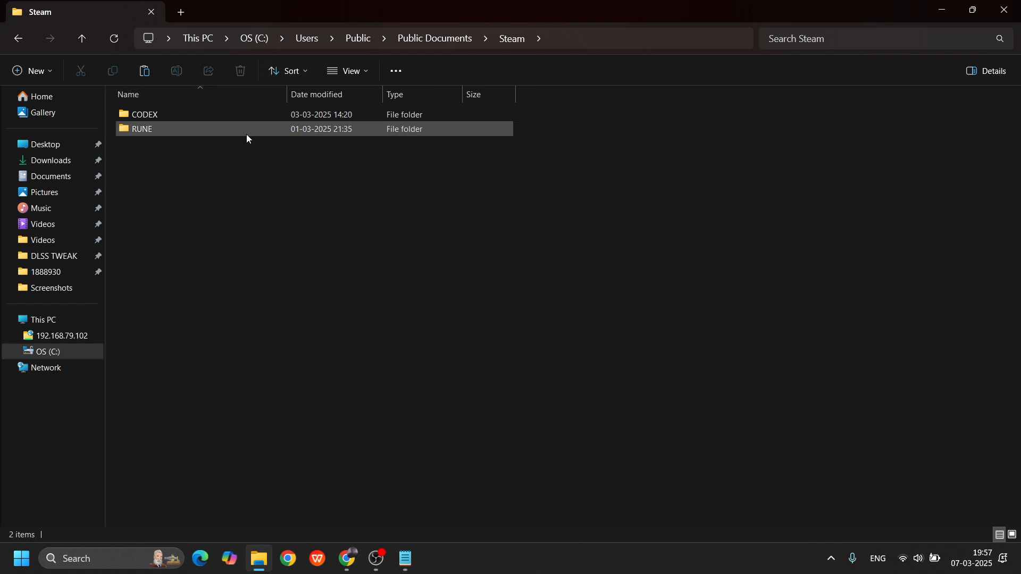
{"action": "double_click", "coordinate": [141, 128]}
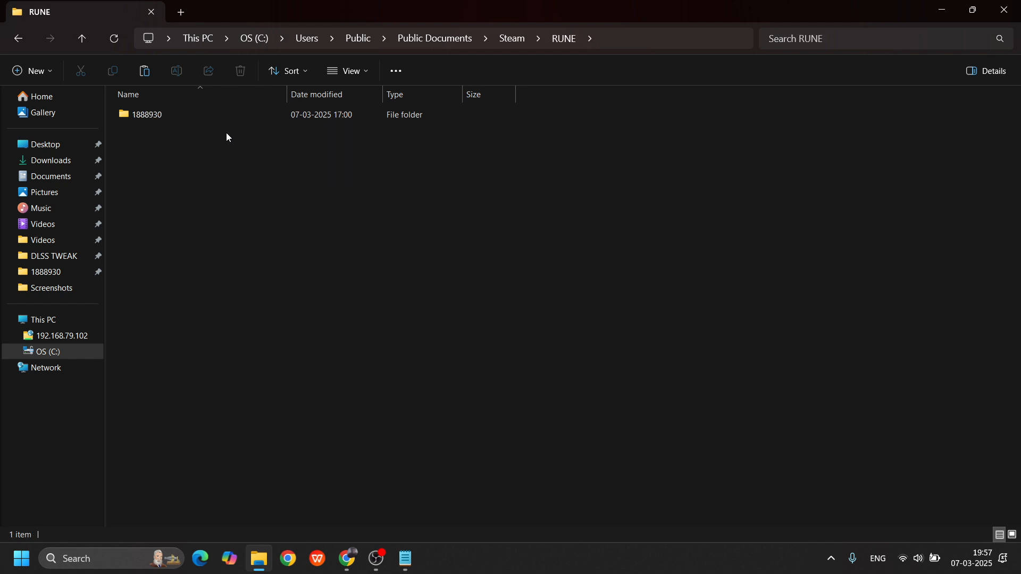
{"action": "double_click", "coordinate": [148, 115]}
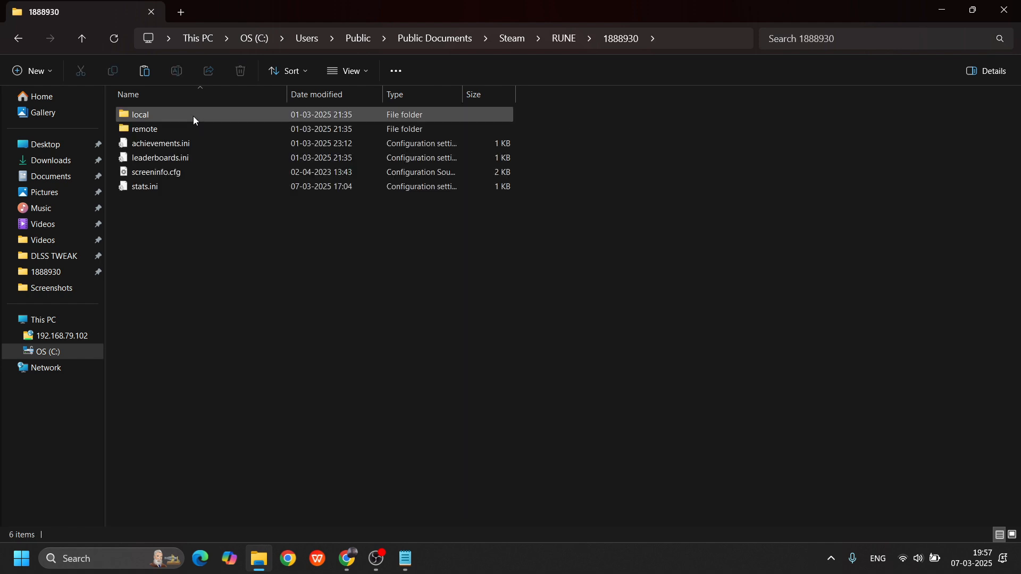
{"action": "mouse_move", "coordinate": [181, 114]}
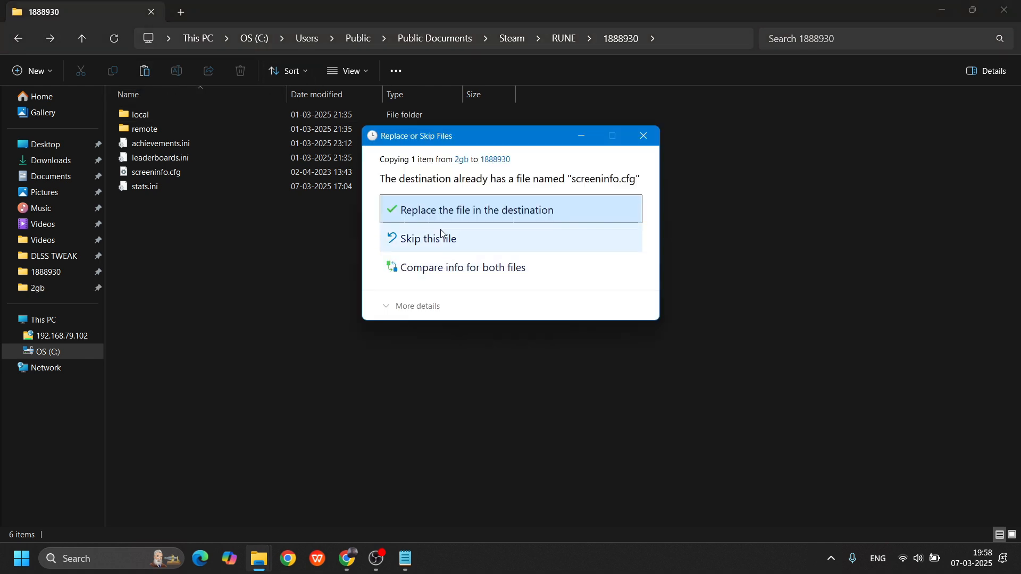
{"action": "left_click", "coordinate": [476, 210]}
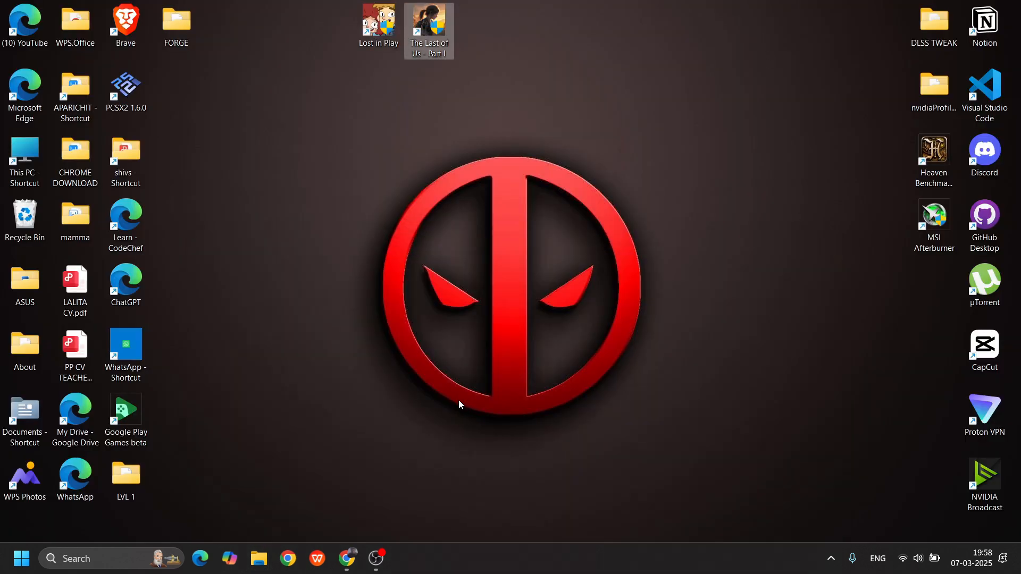
{"action": "mouse_move", "coordinate": [466, 362]}
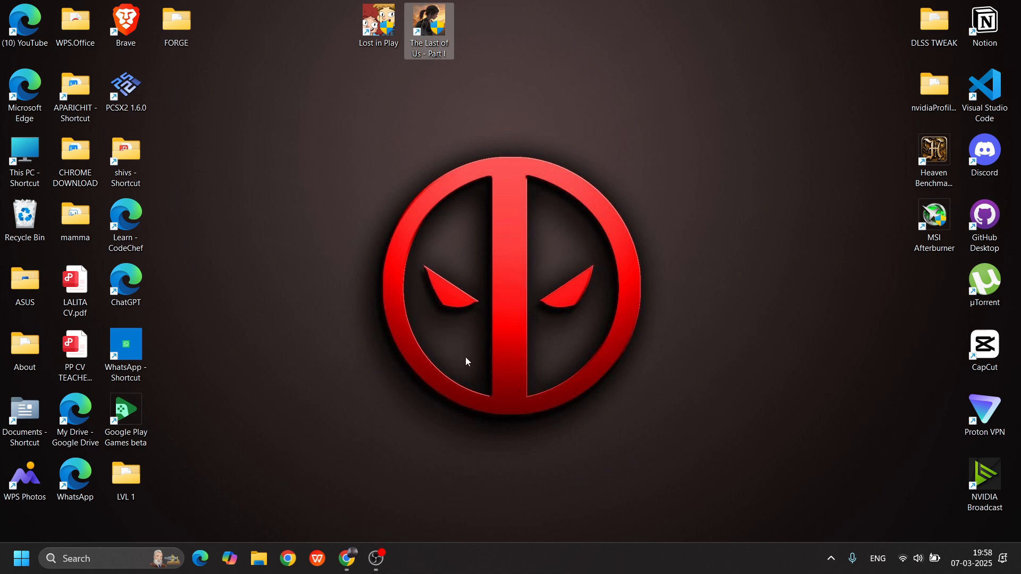
{"action": "mouse_move", "coordinate": [476, 317]}
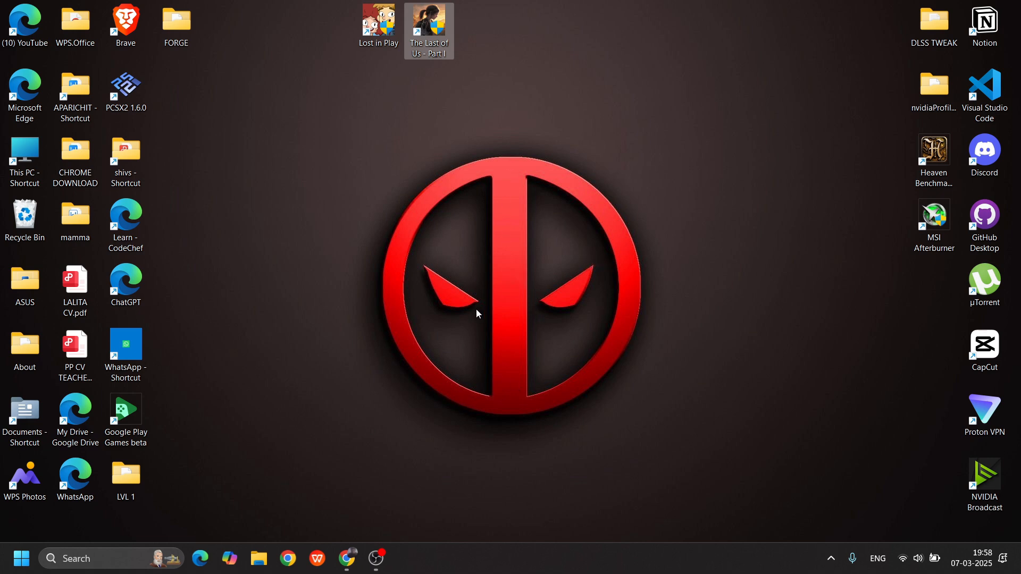
Step: Launch The Last of Us Part I and dismiss the outdated GPU driver warning
{"action": "double_click", "coordinate": [430, 20]}
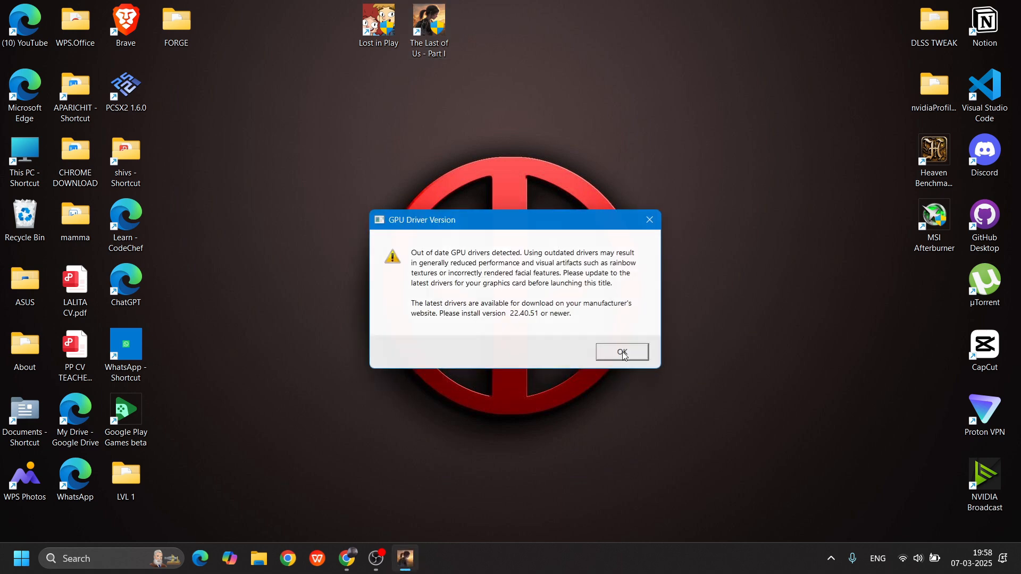
{"action": "left_click", "coordinate": [620, 352]}
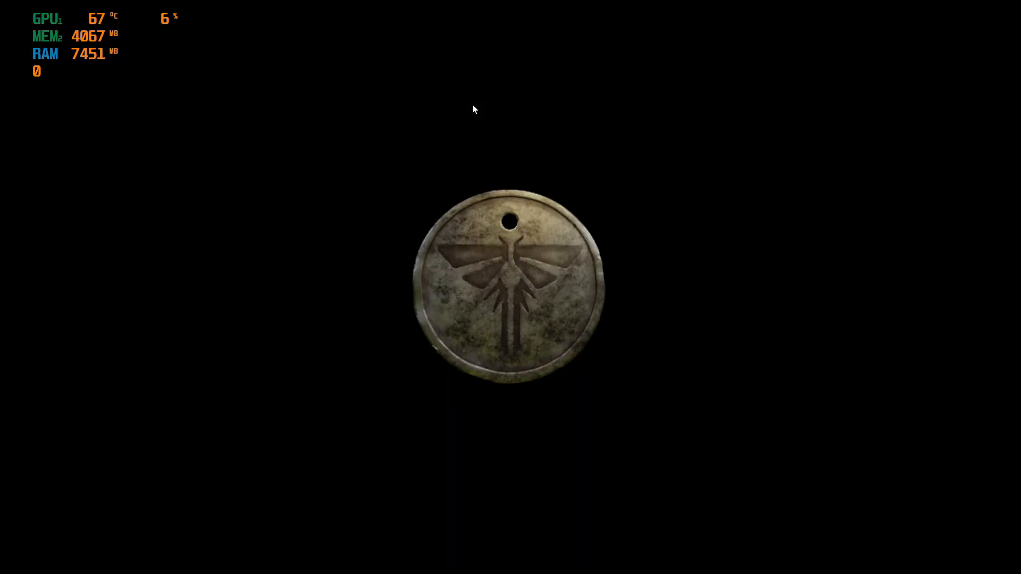